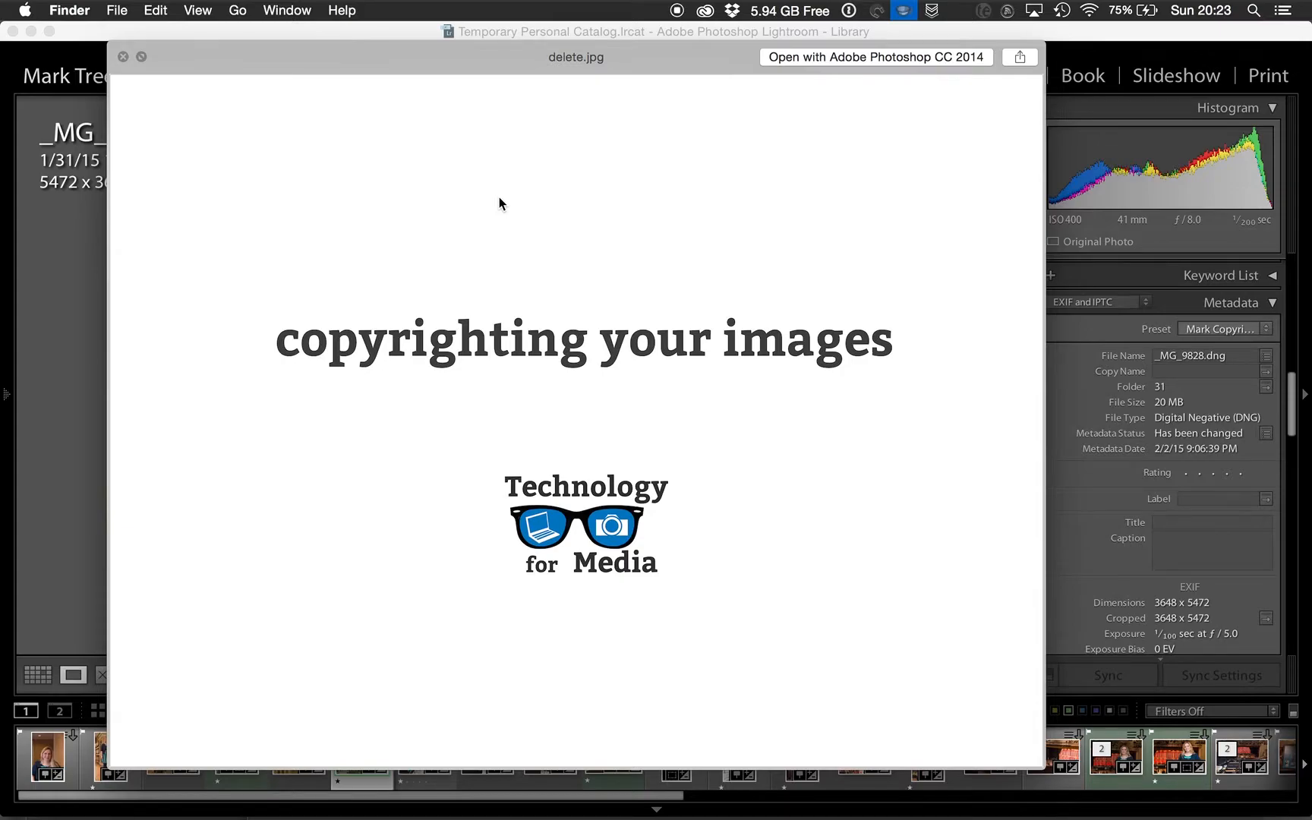
mouse_move(407, 149)
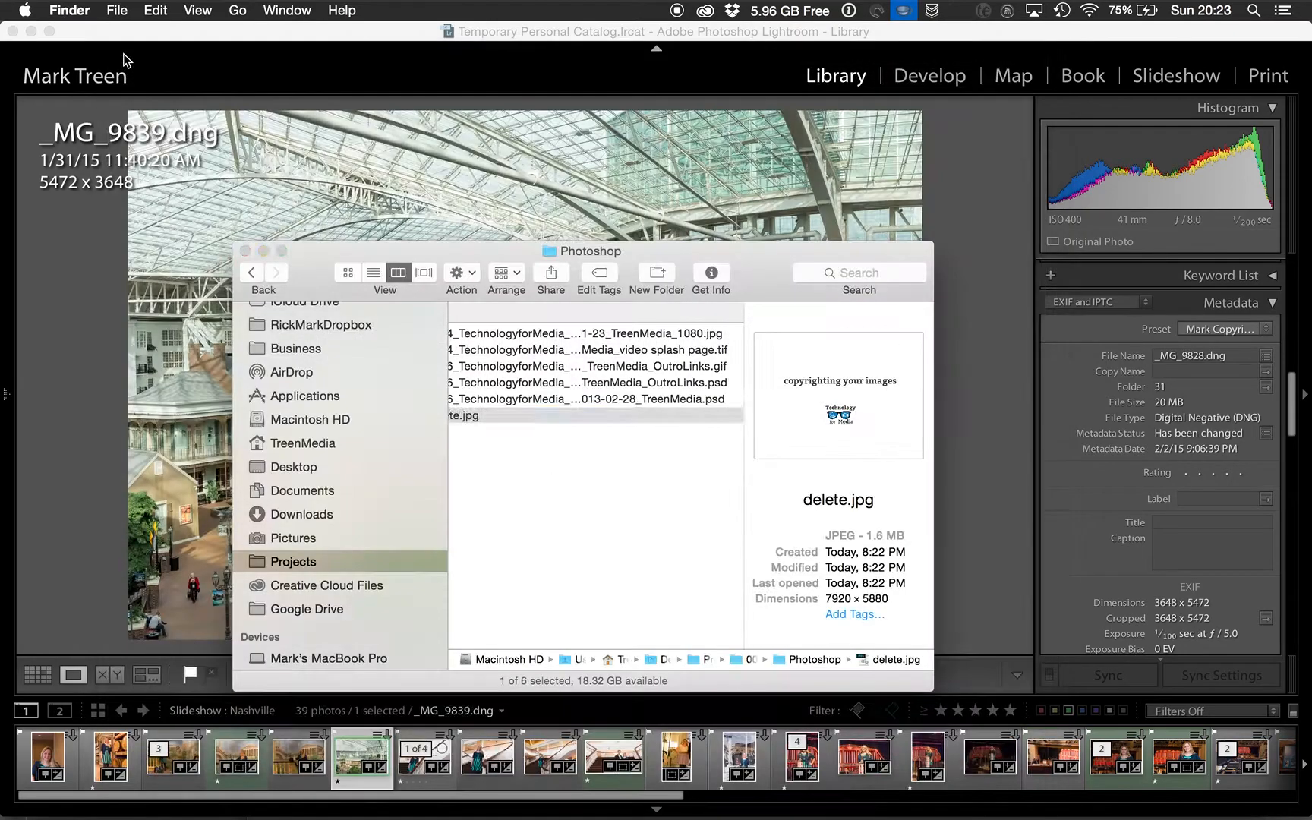
Dismiss the Finder file browser, leaving the Lightroom library photo on screen.
click(244, 250)
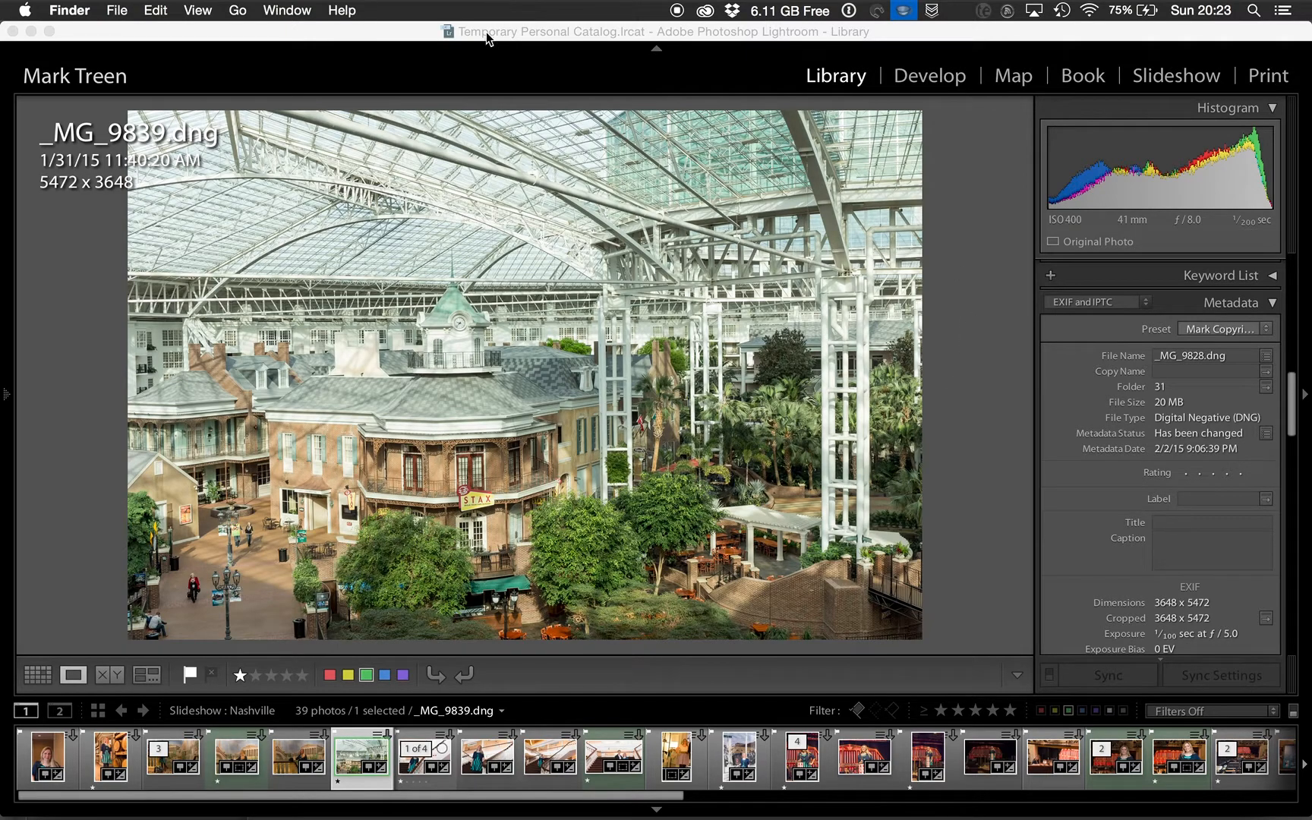
From the Metadata panel's Preset list showing Mark Copyright 2015, choose Edit Presets.
click(843, 86)
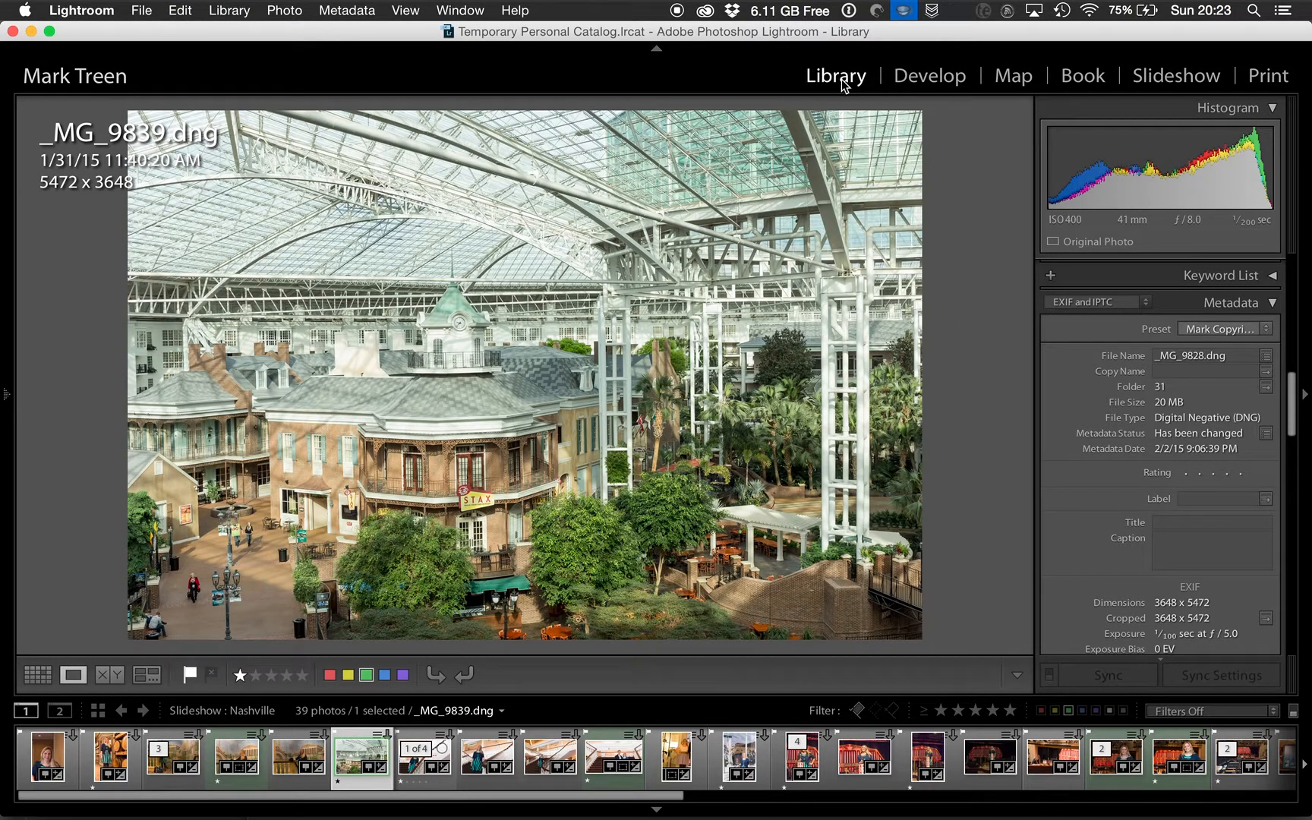
mouse_move(1073, 158)
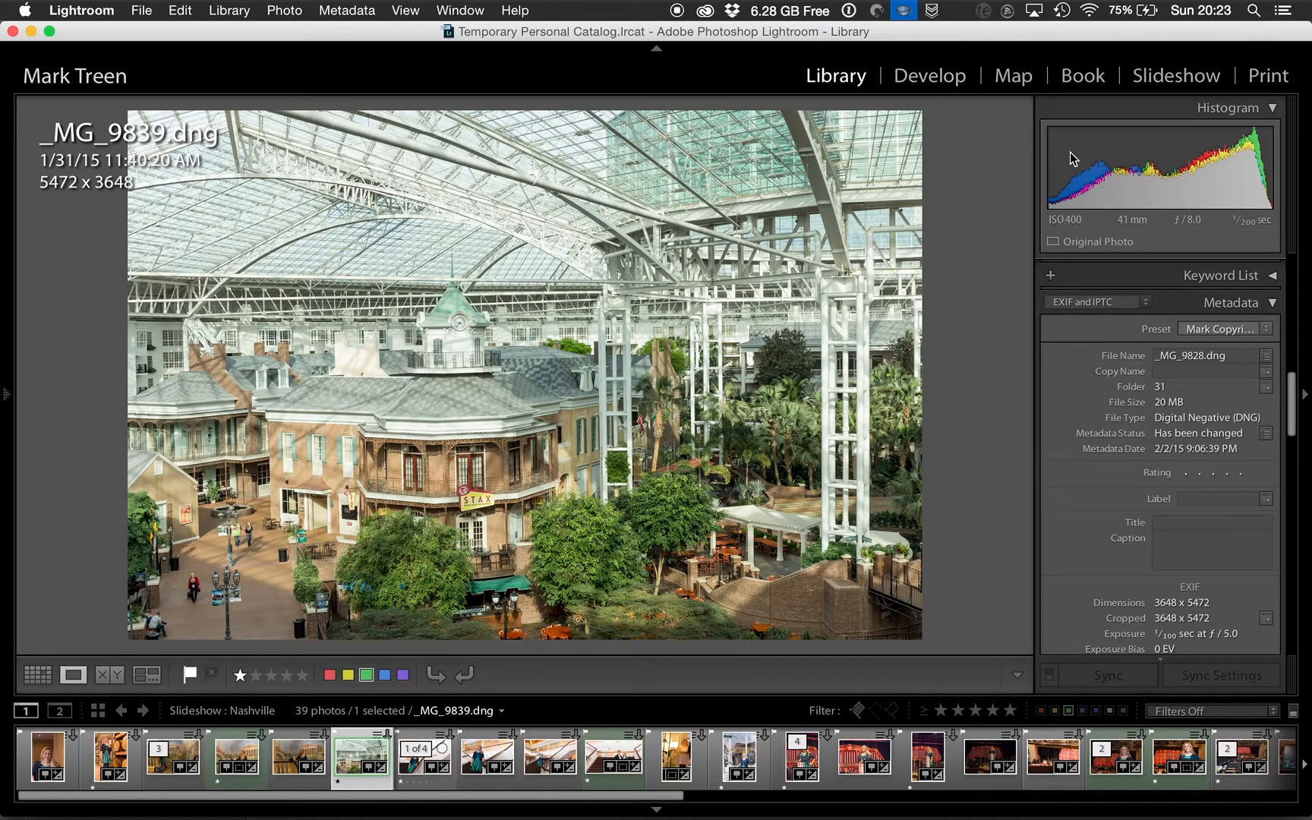
click(1217, 266)
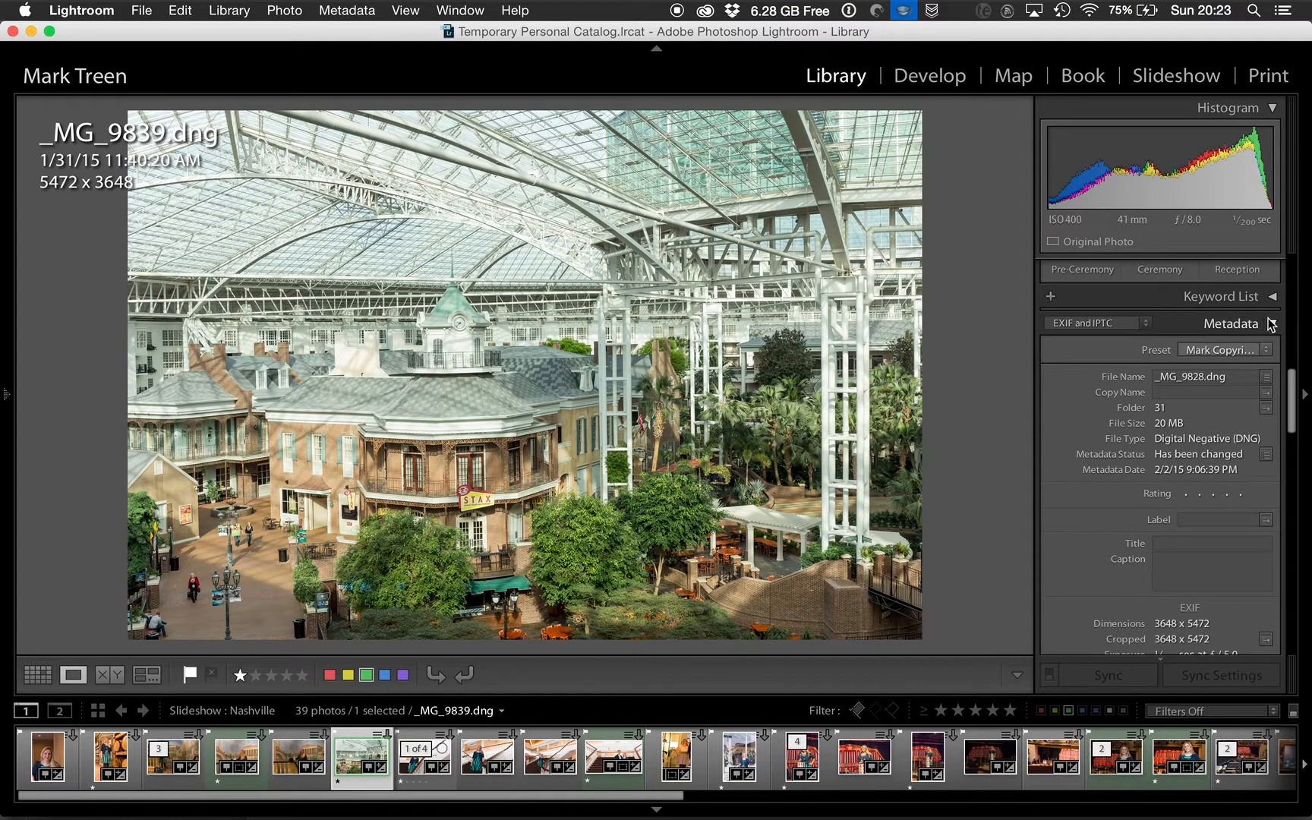
click(1273, 296)
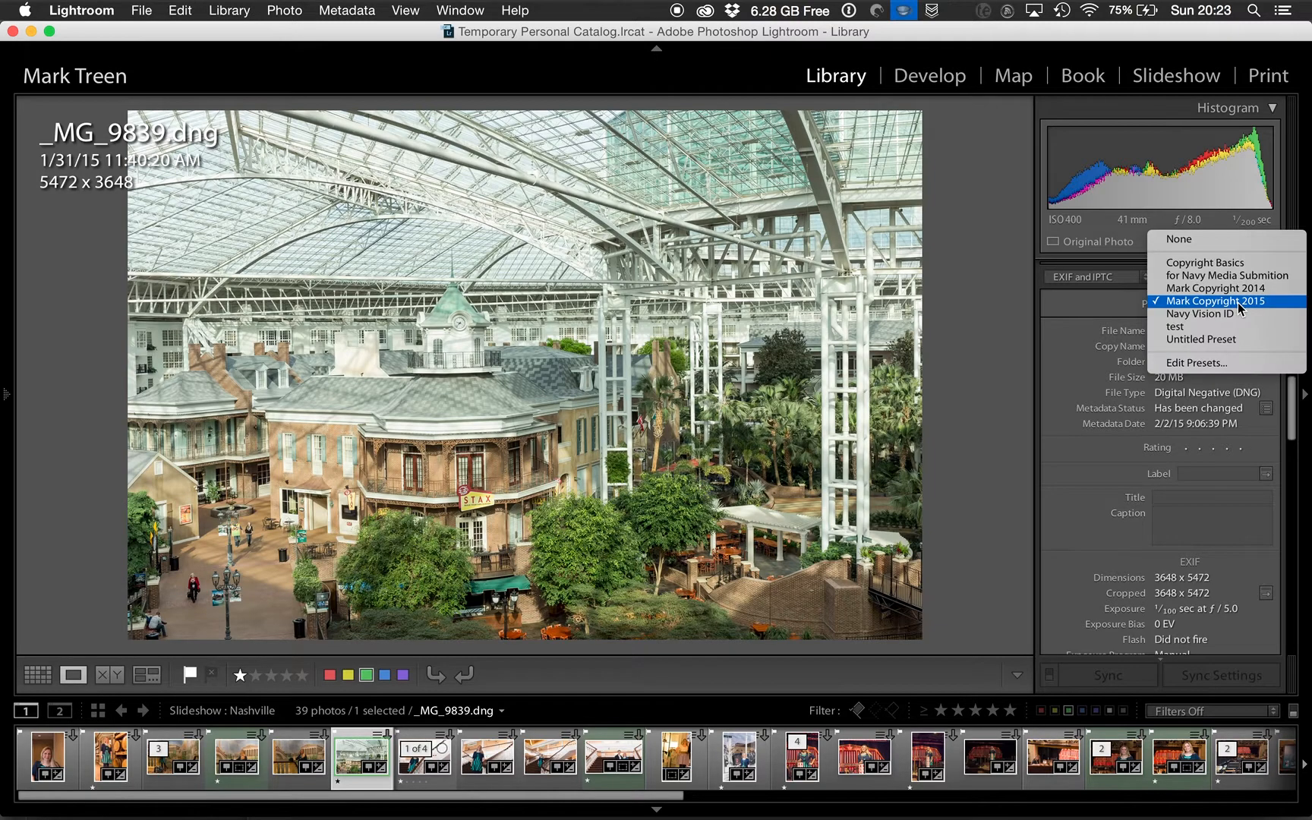
click(1215, 300)
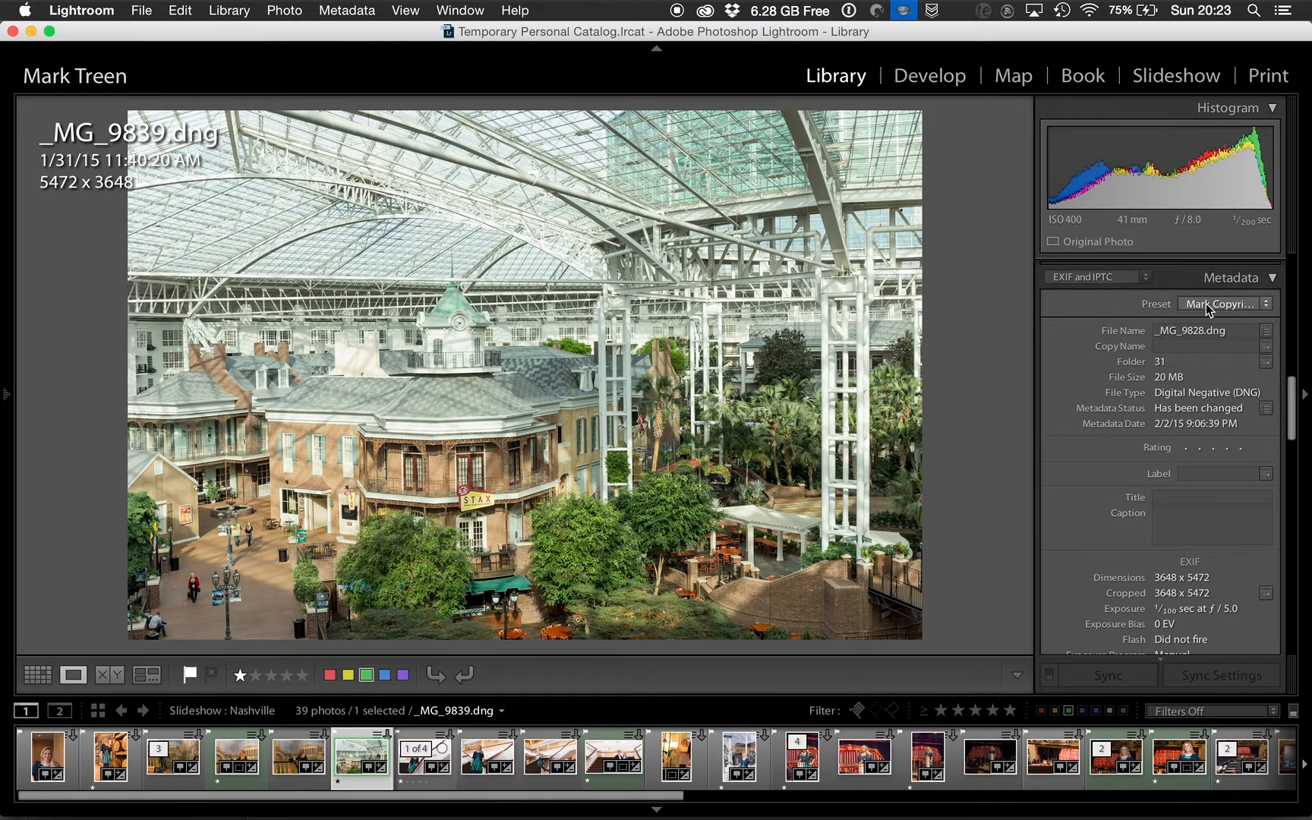
click(1221, 303)
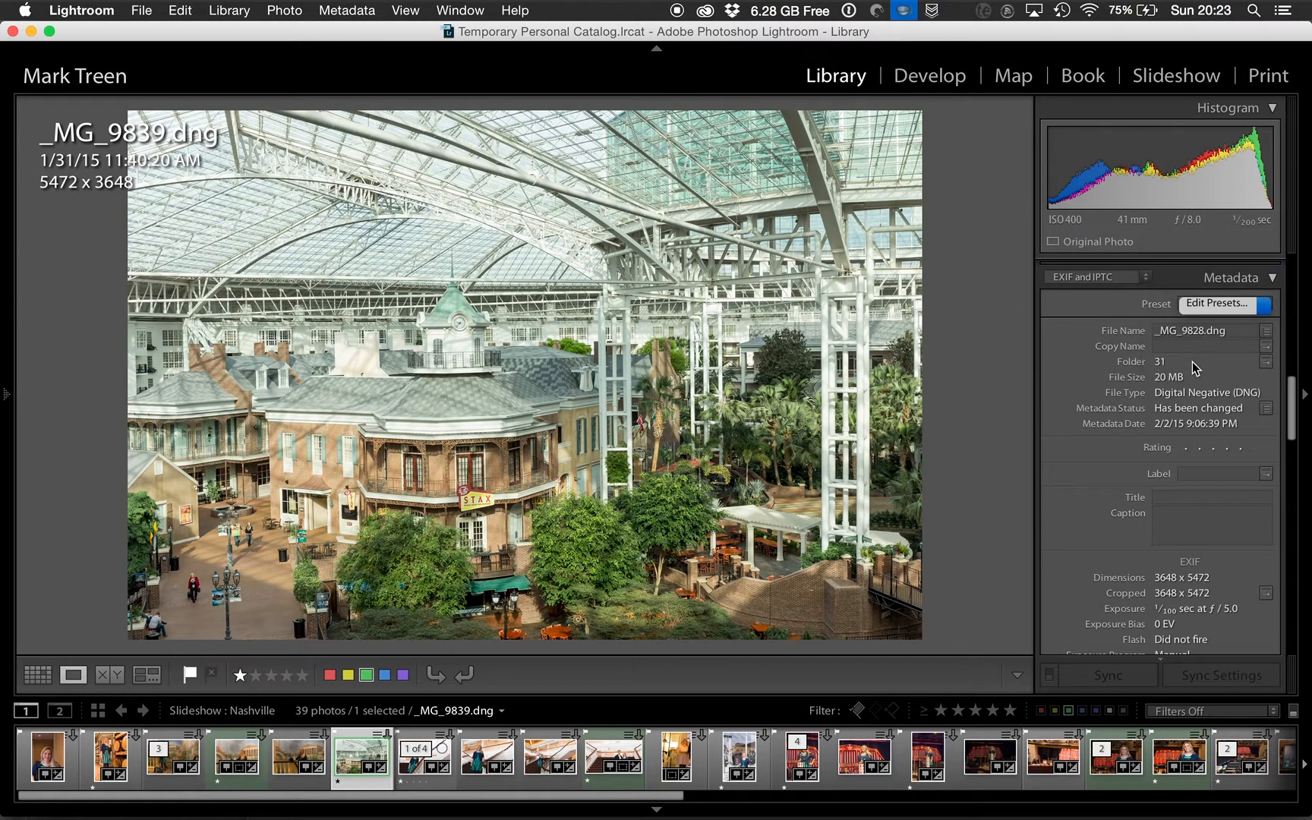
Bring up the Edit Metadata Presets dialog showing the IPTC Copyright and Creator fields.
click(1217, 304)
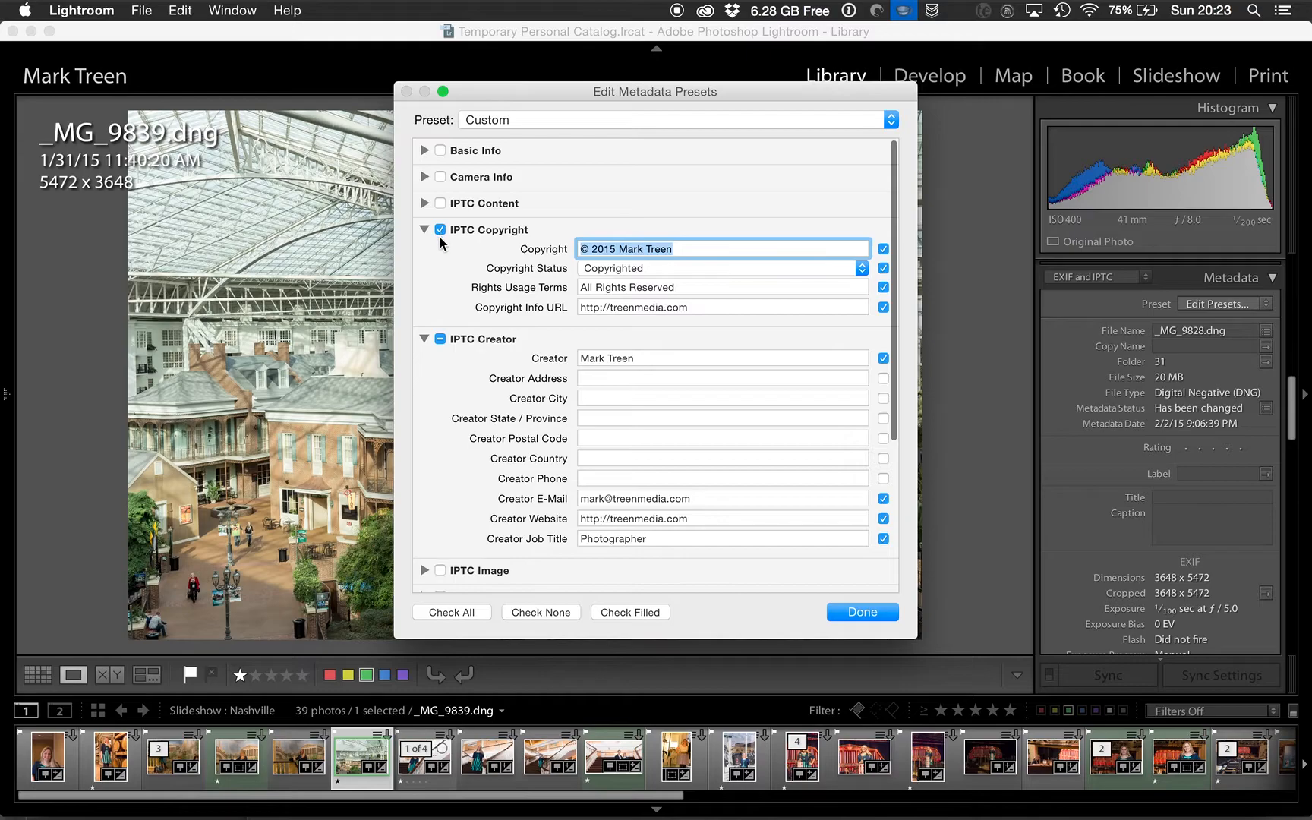
mouse_move(617, 267)
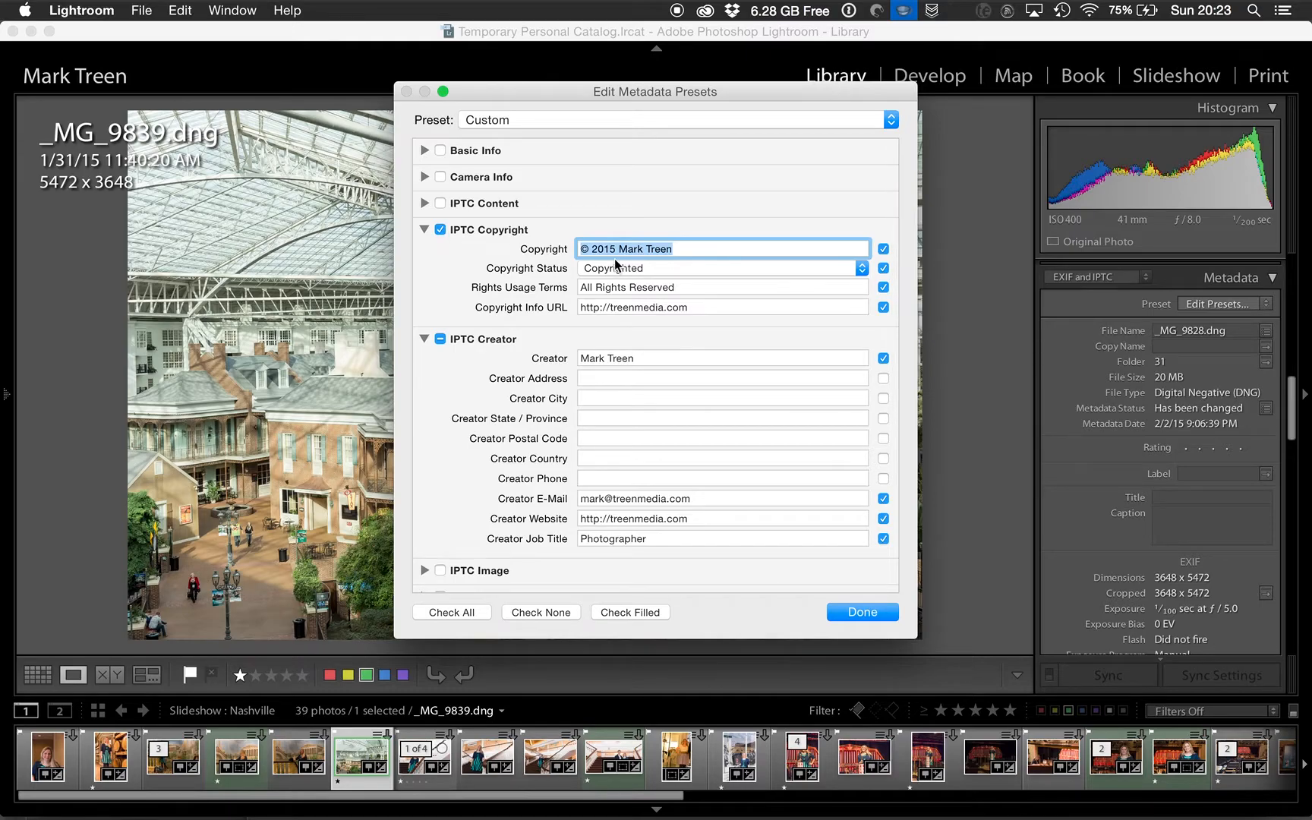
mouse_move(646, 268)
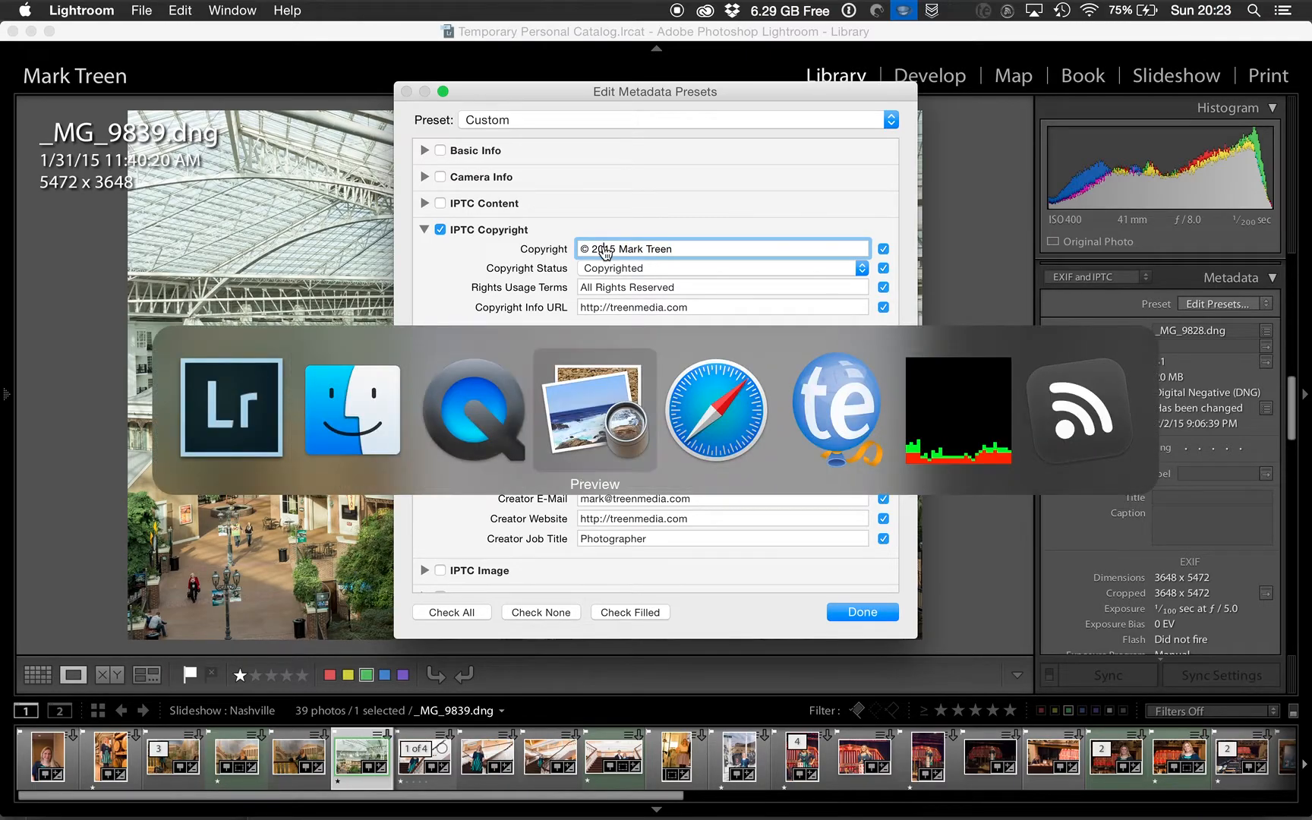
Switch to Safari and show the 'Typing Special Characters on a Macintosh Keyboard' page.
click(716, 410)
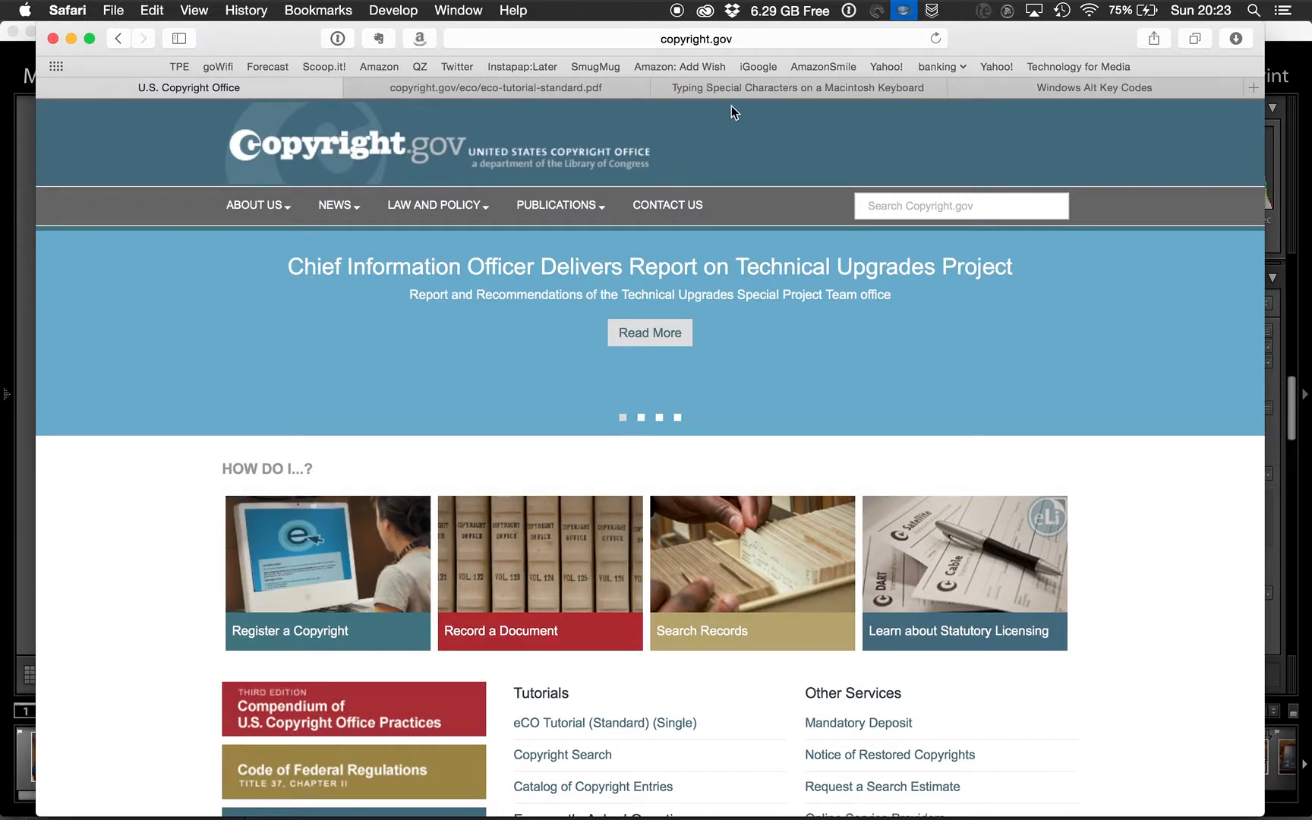
click(796, 86)
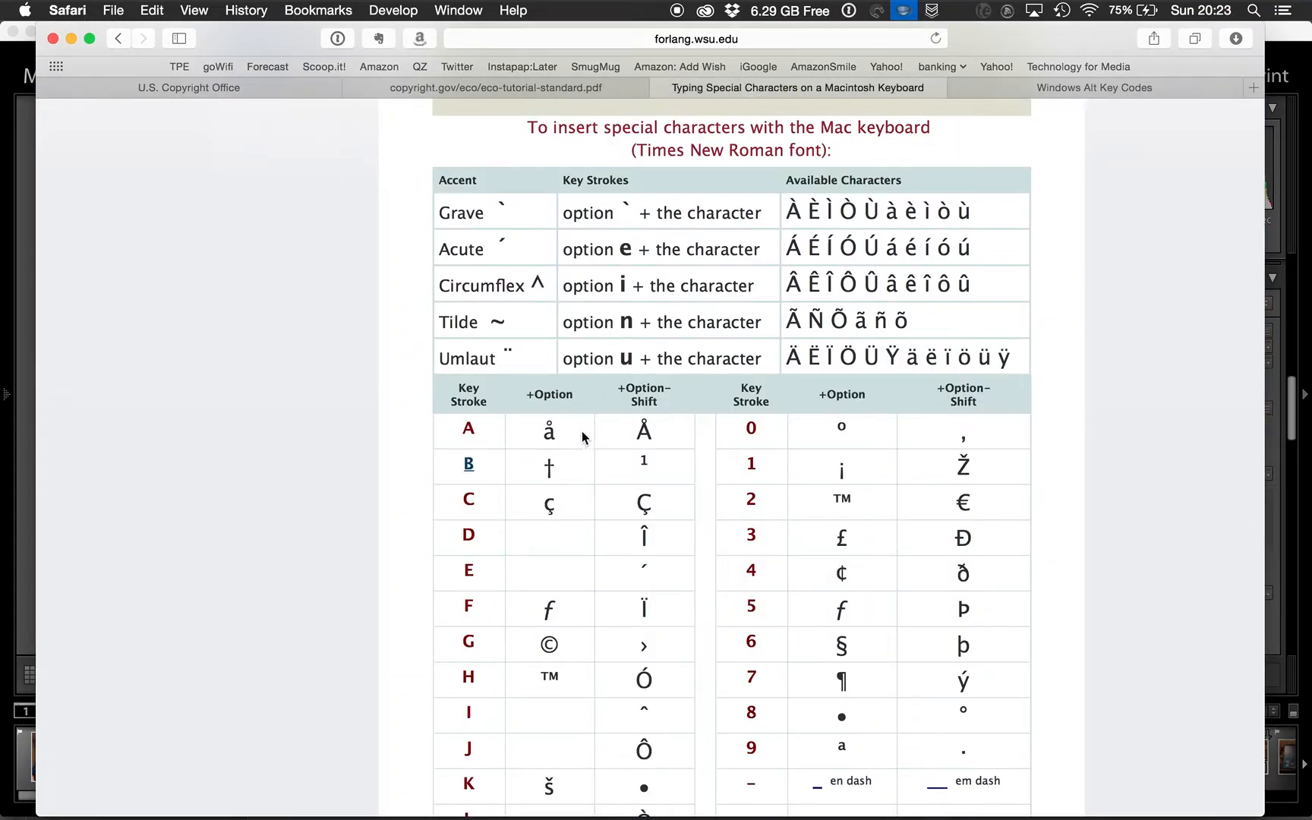
mouse_move(543, 552)
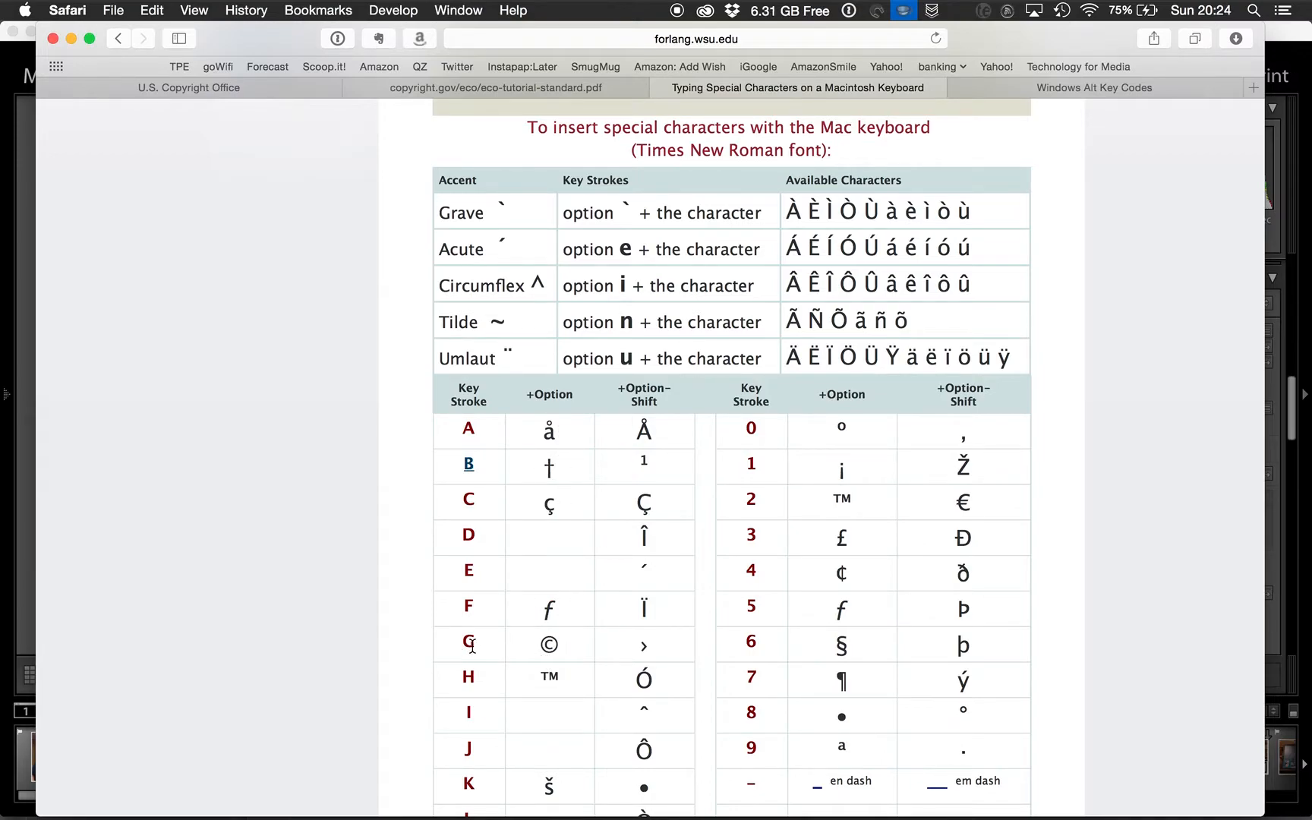
mouse_move(560, 395)
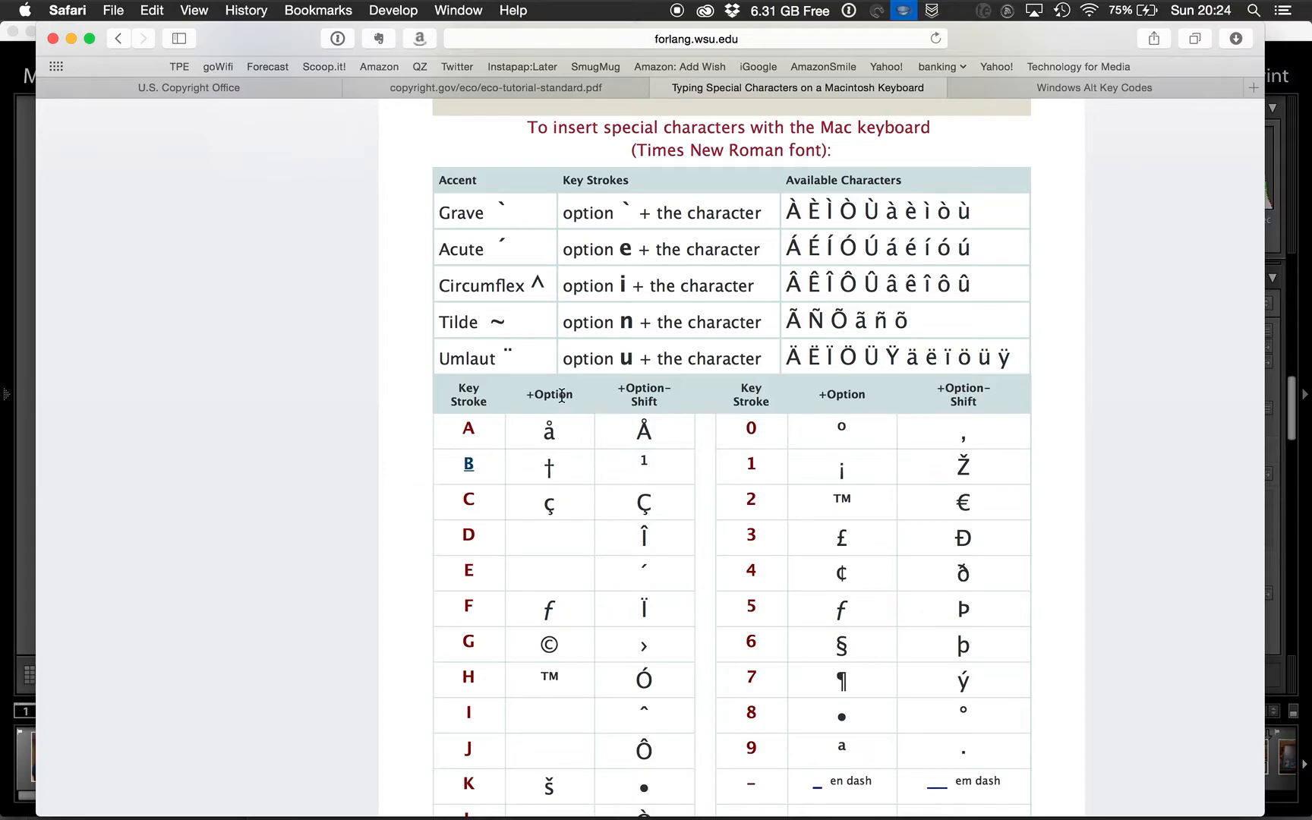
mouse_move(630, 565)
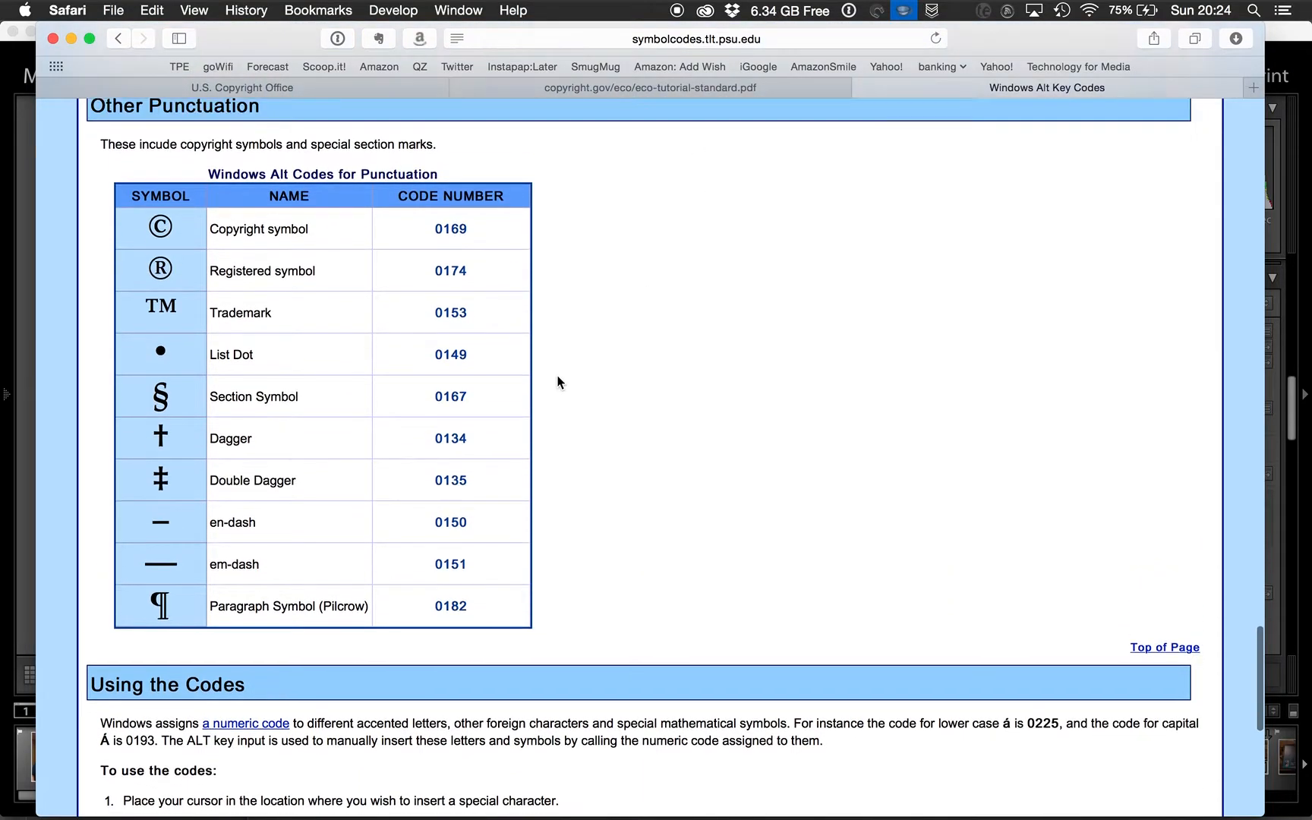
Scroll the Windows Alt Key Codes page to the copyright code 0169 and usage steps.
scroll(down, 3)
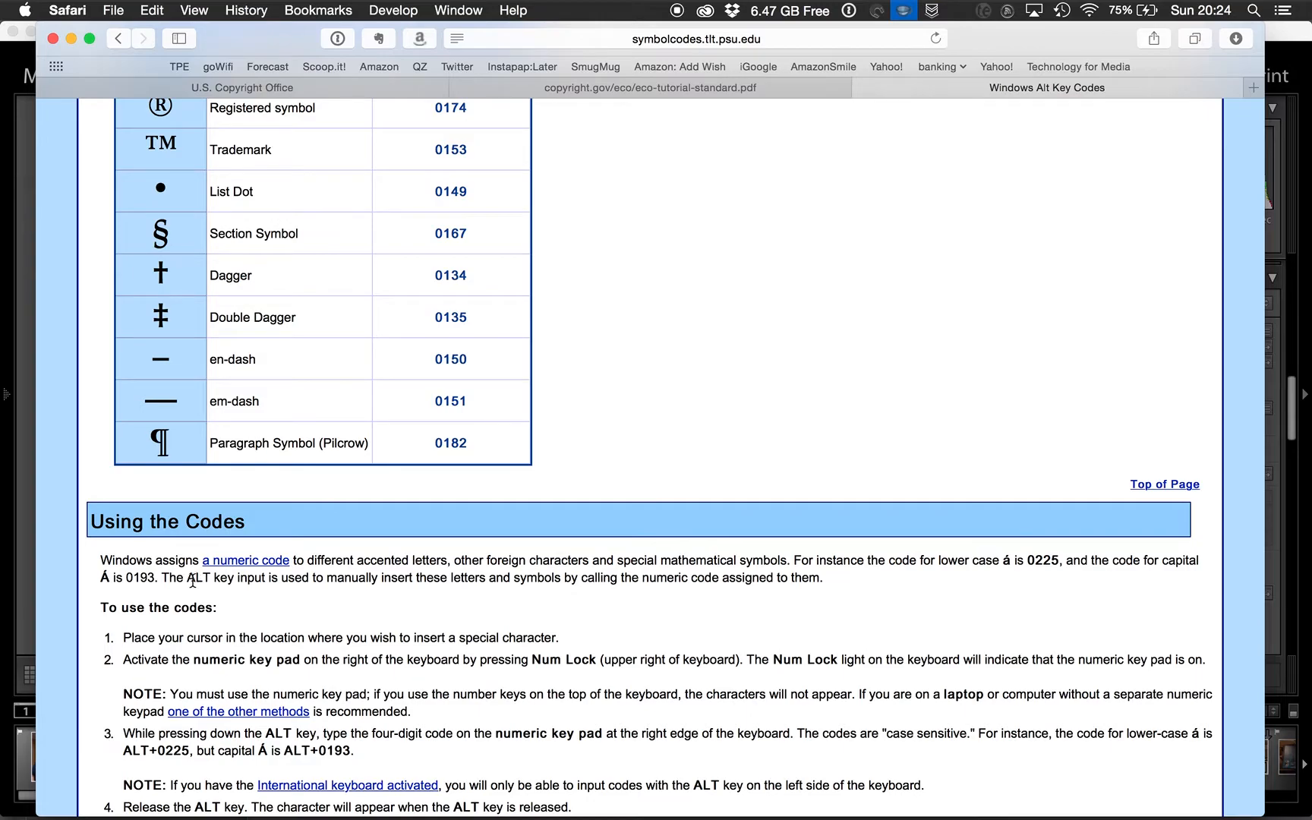
scroll(up, 3)
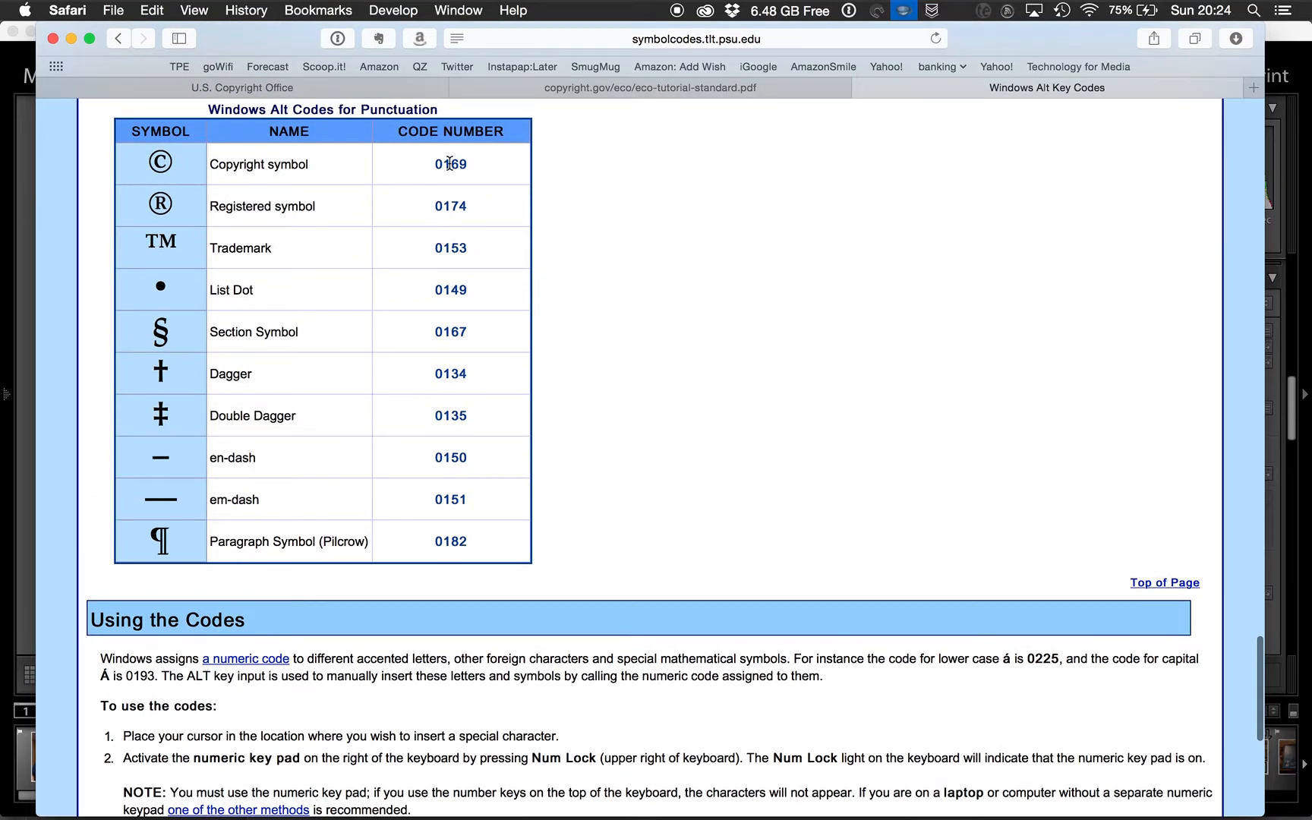
mouse_move(867, 130)
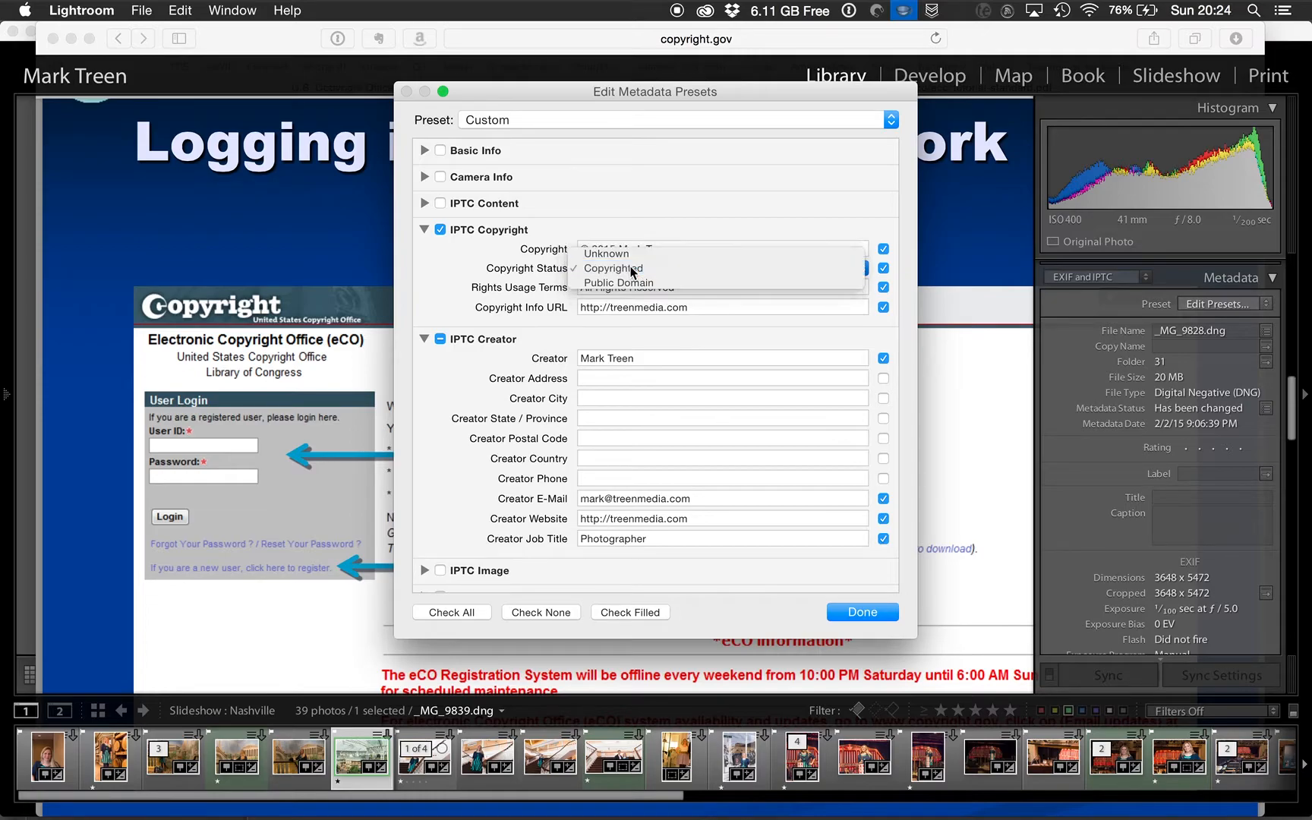
Set the preset's Copyright Status to Copyrighted, then return to Safari.
click(612, 267)
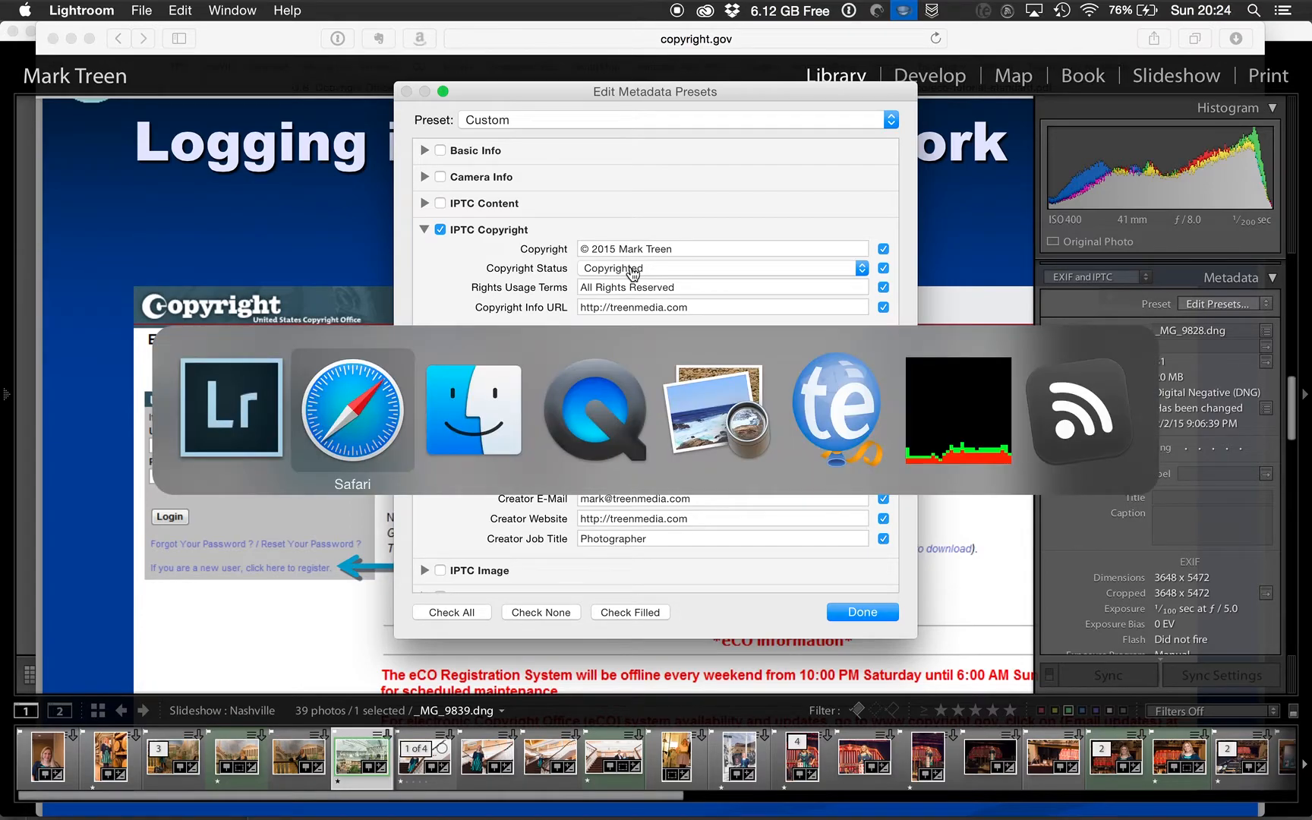
click(352, 408)
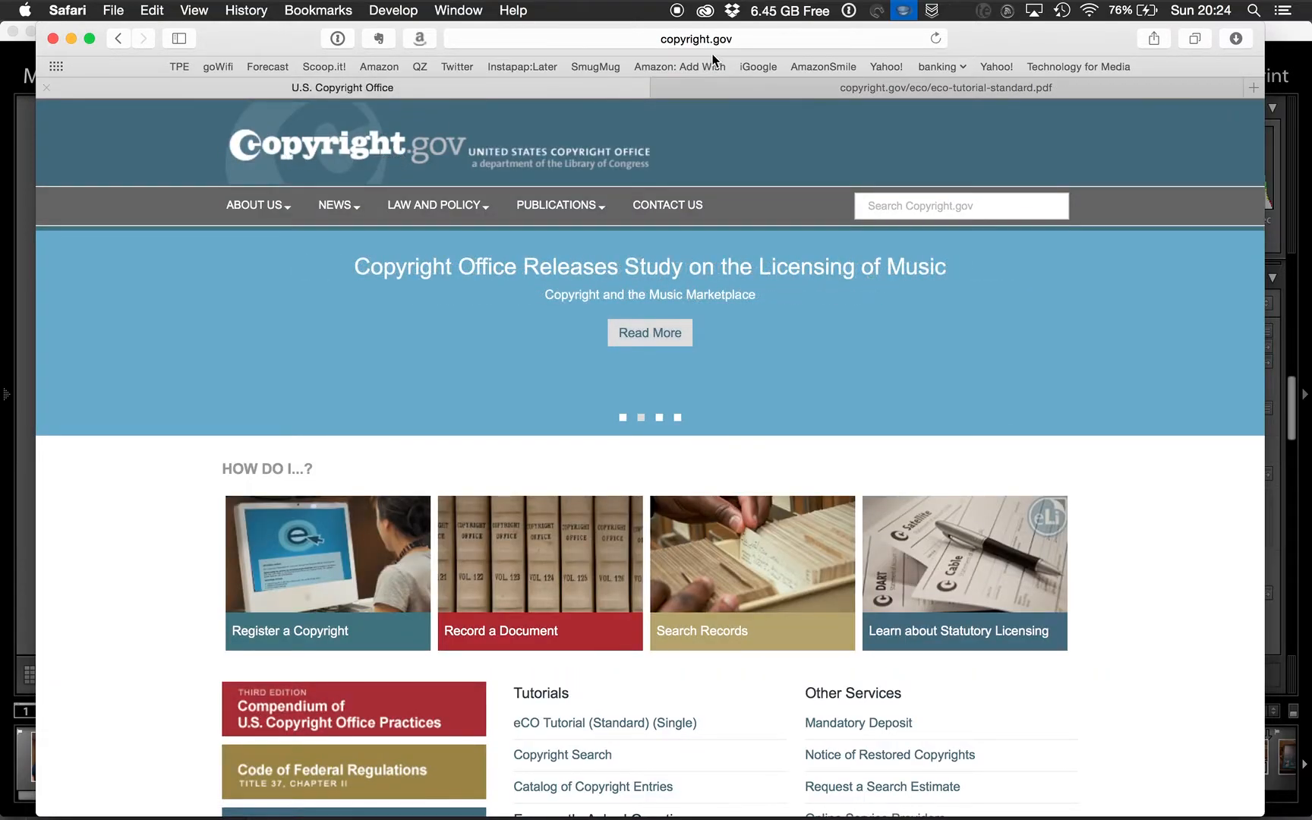
mouse_move(290, 235)
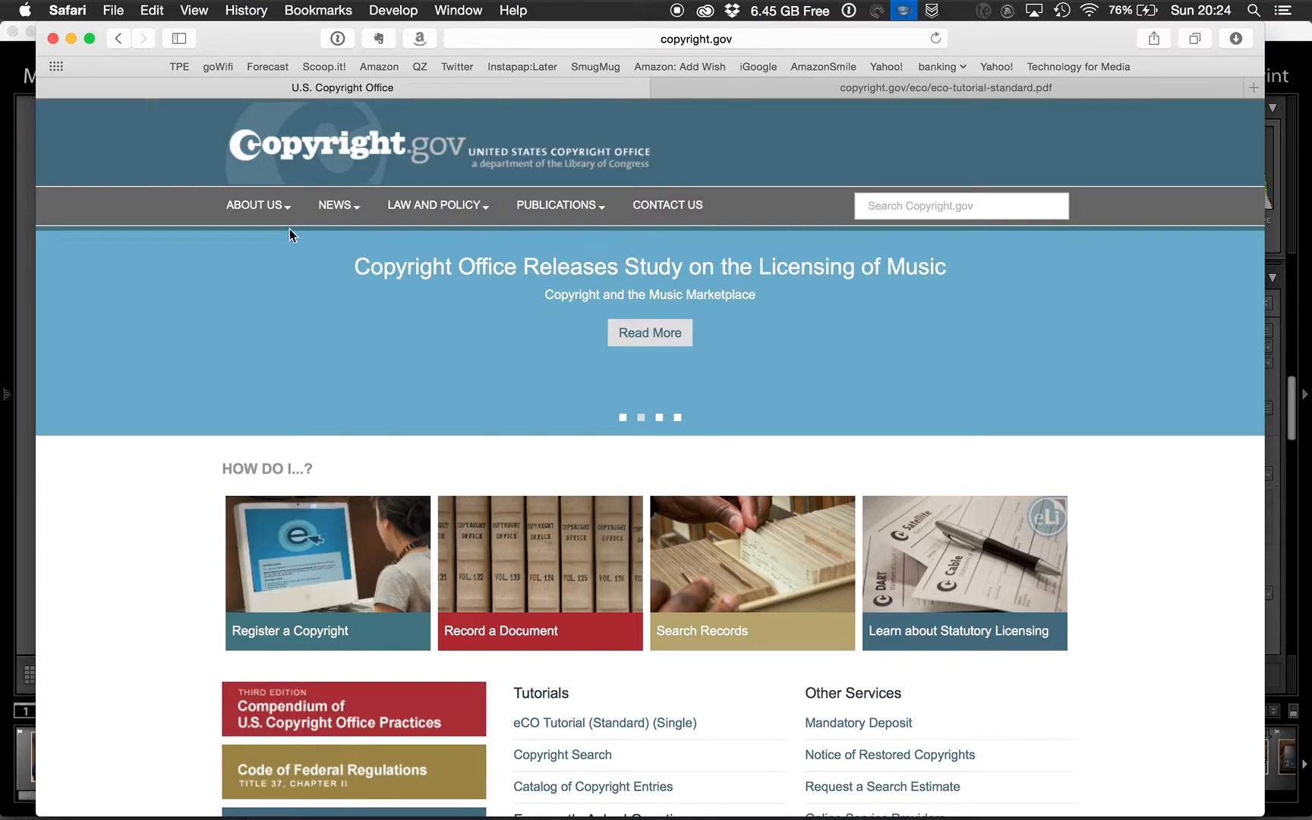
mouse_move(305, 555)
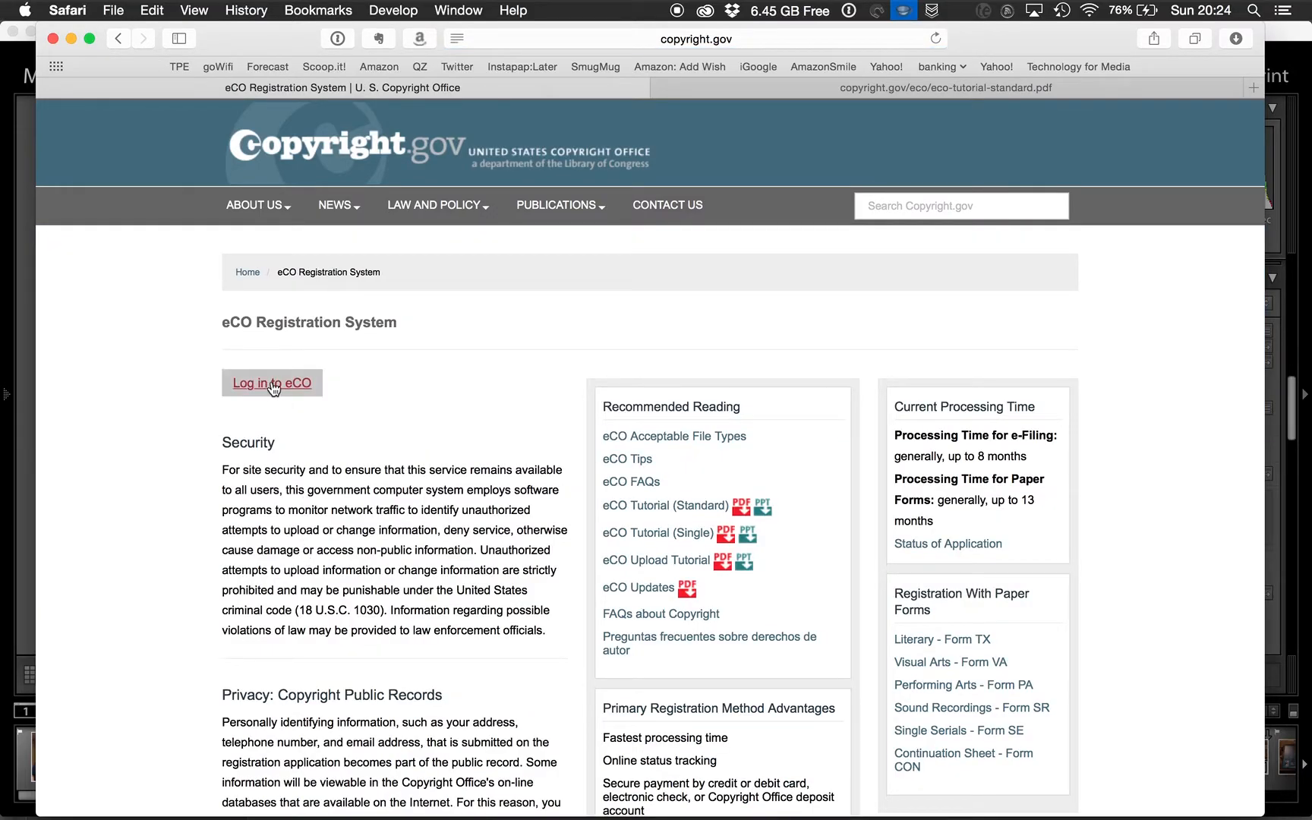
mouse_move(310, 388)
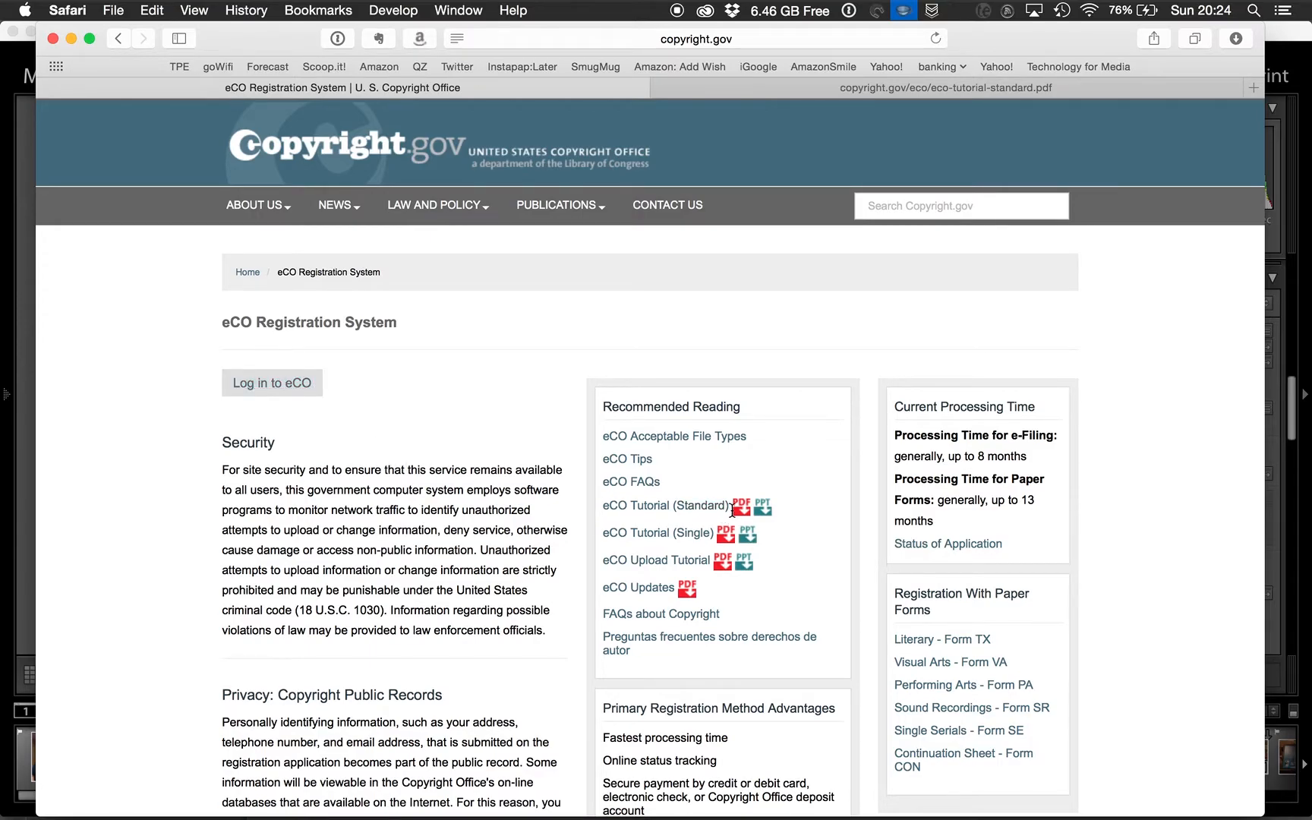
mouse_move(284, 290)
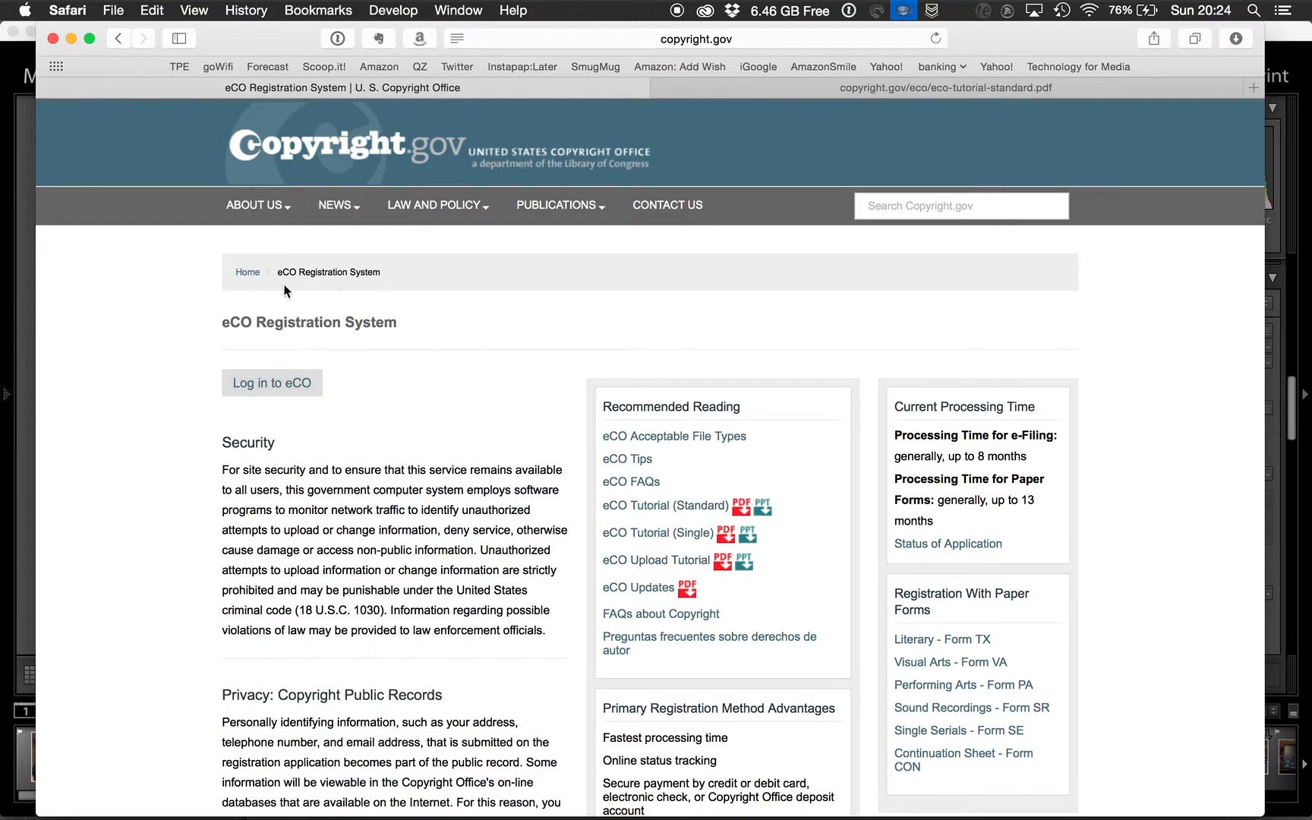
mouse_move(750, 516)
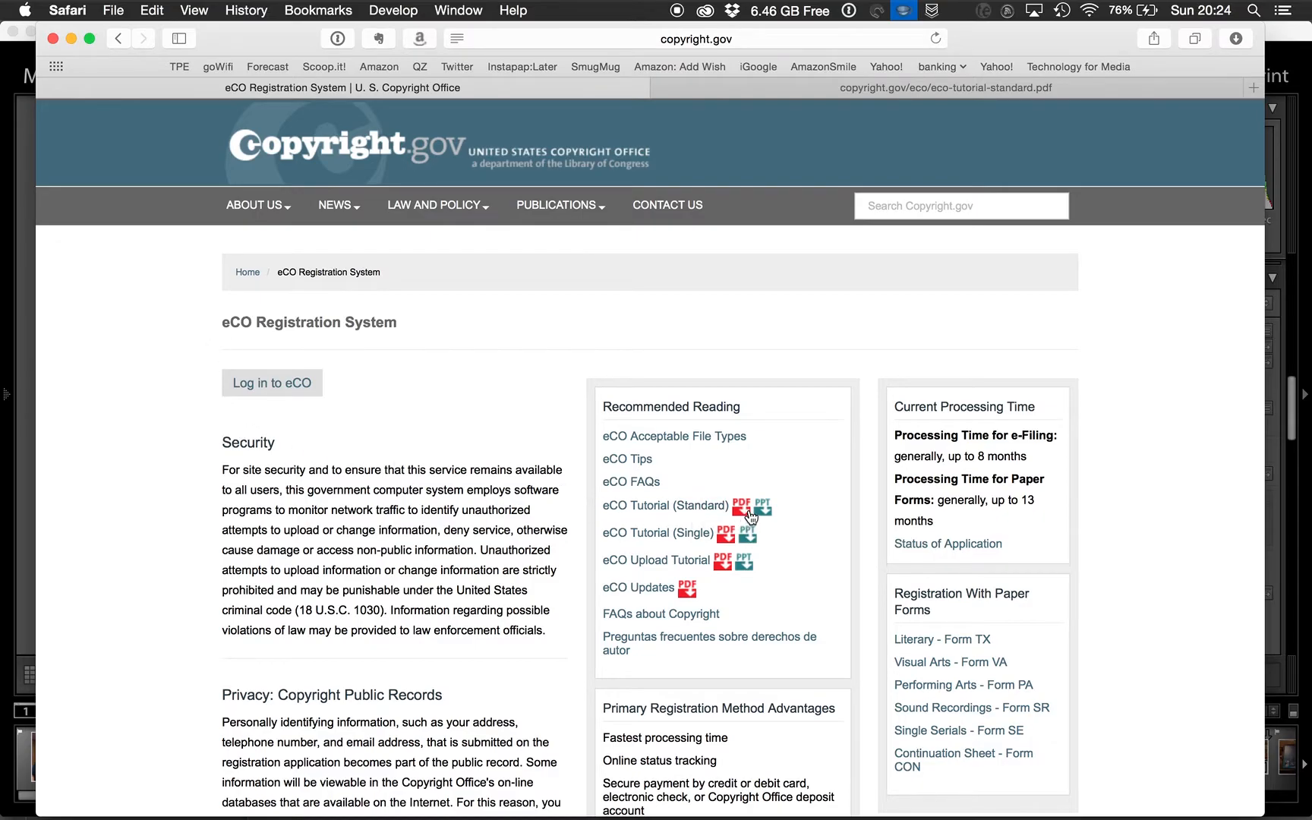
click(746, 505)
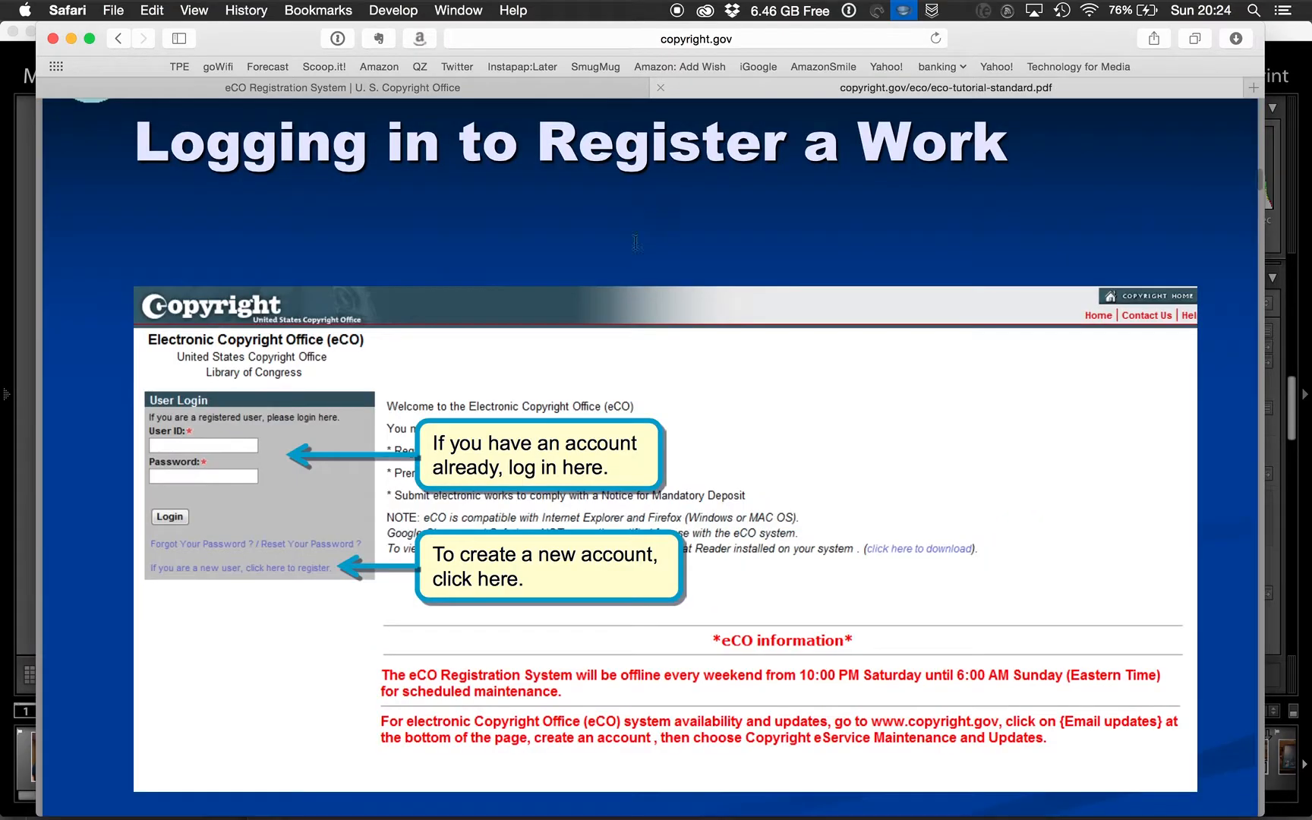
scroll(down, 3)
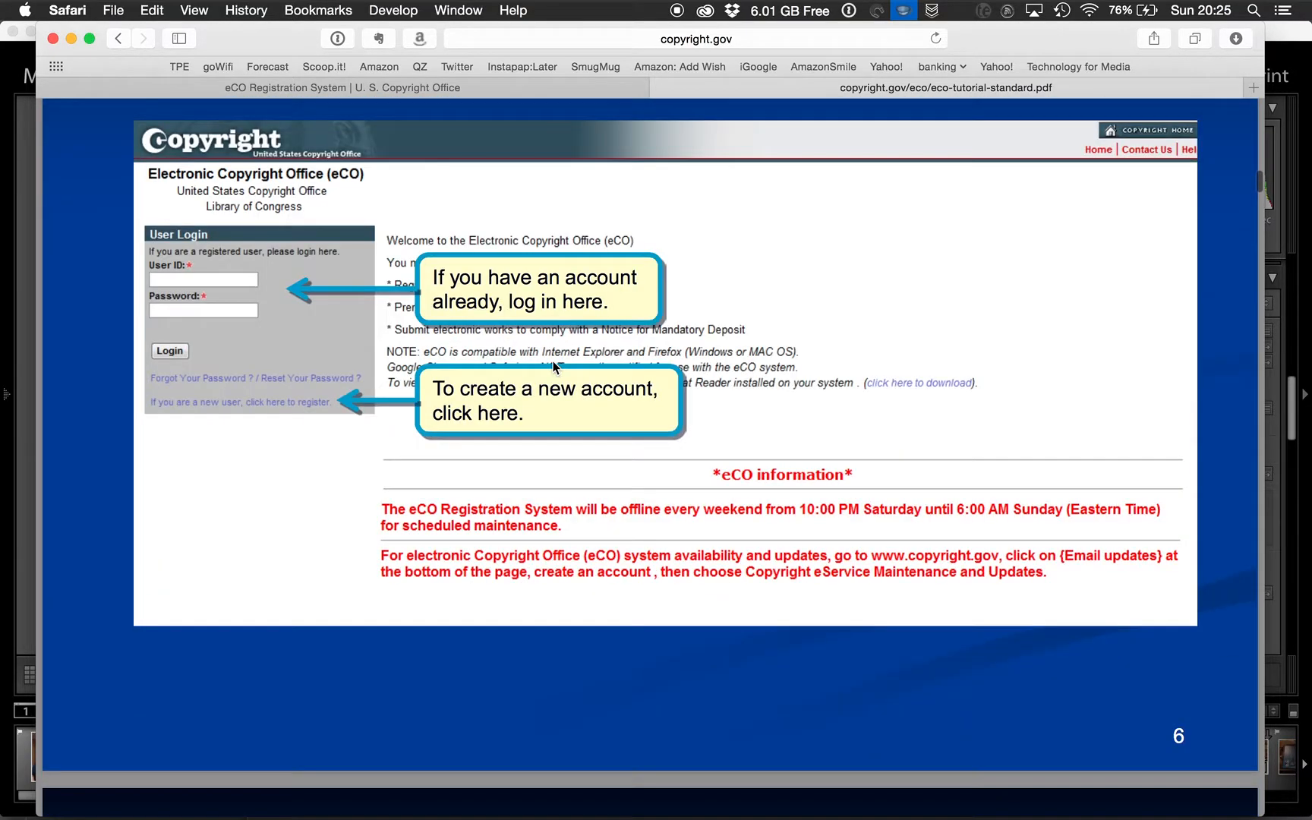
scroll(down, 3)
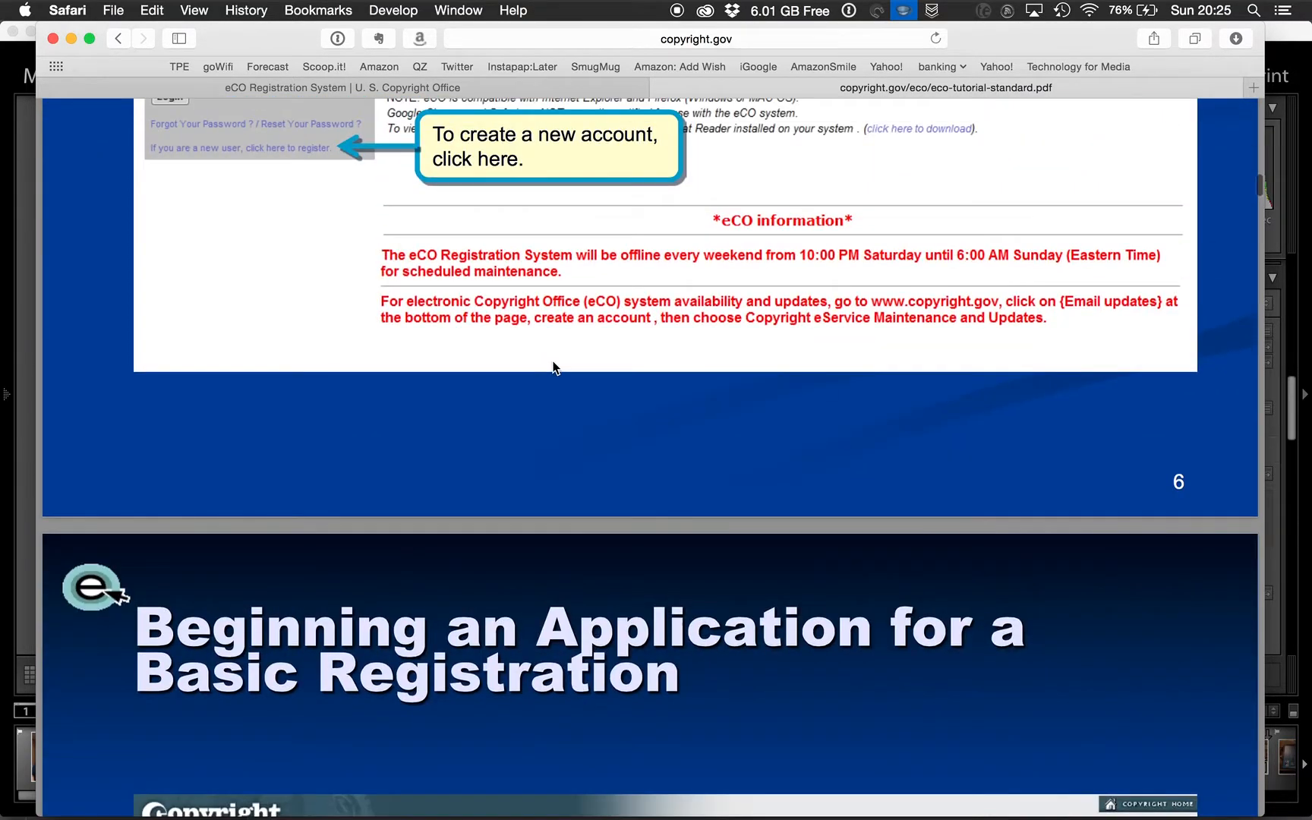
scroll(down, 3)
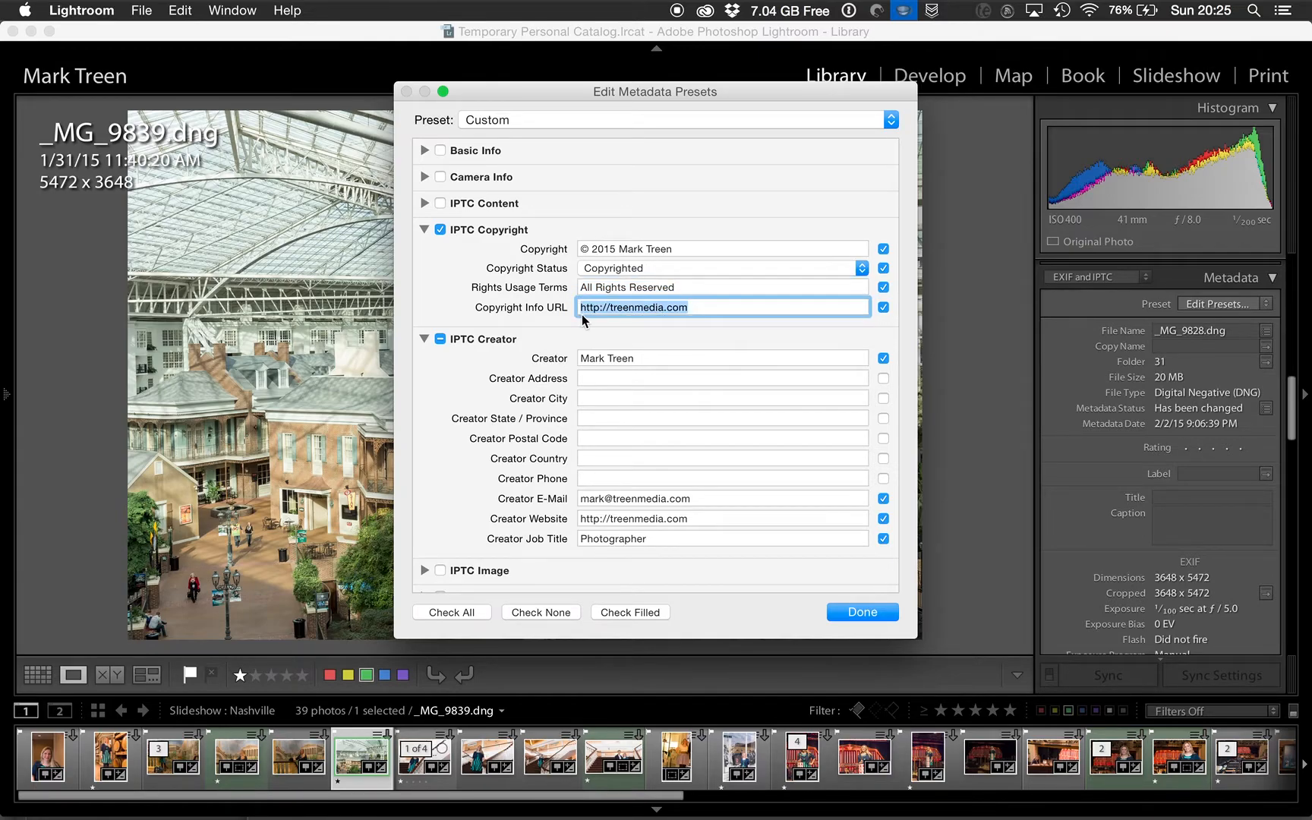
mouse_move(569, 319)
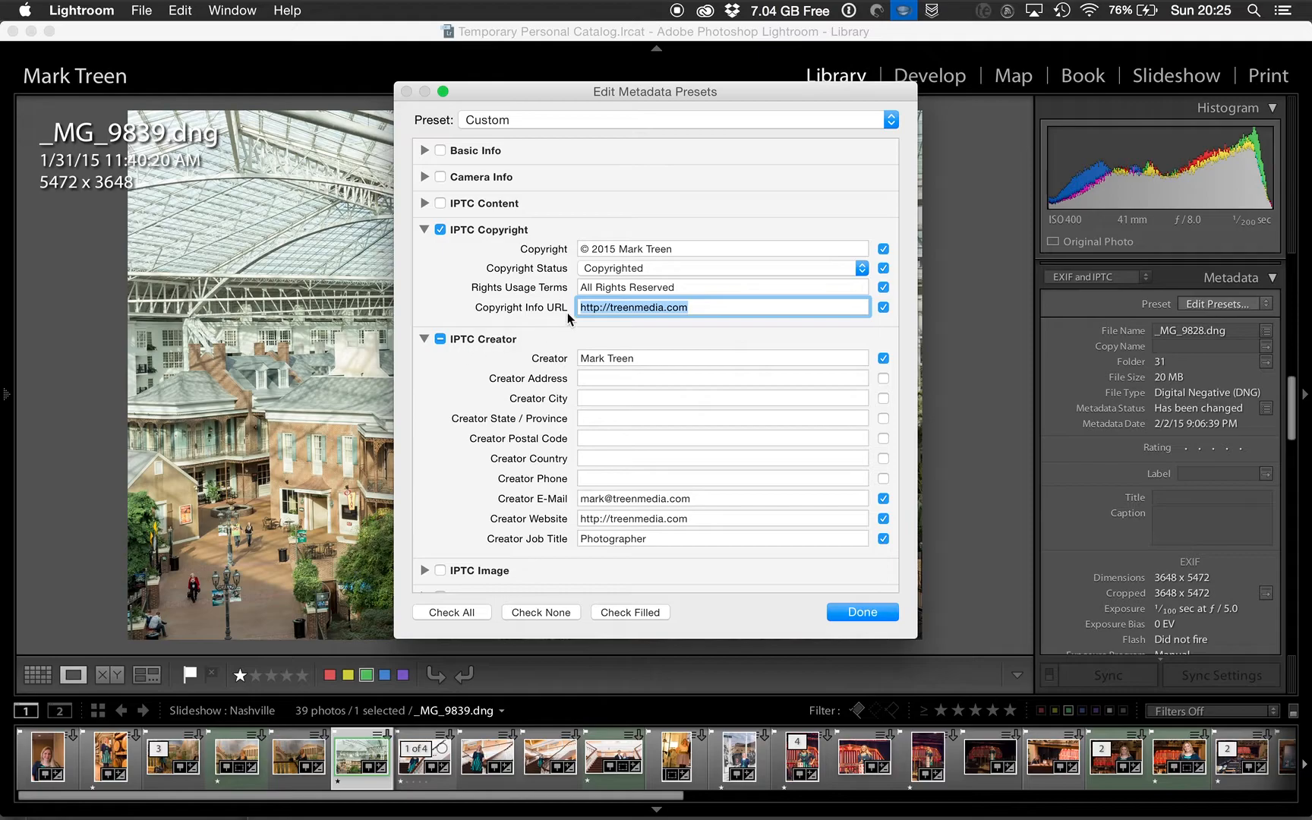
mouse_move(542, 334)
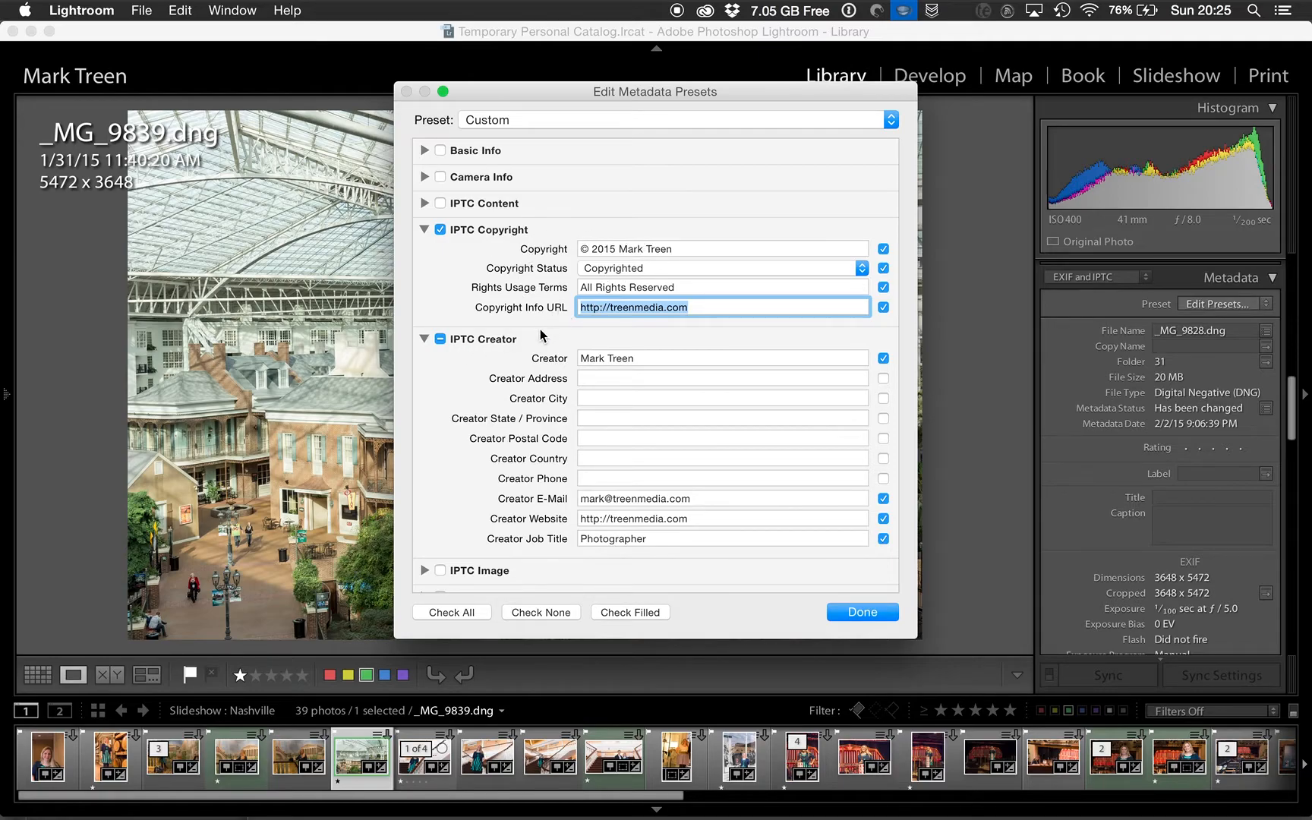
mouse_move(449, 478)
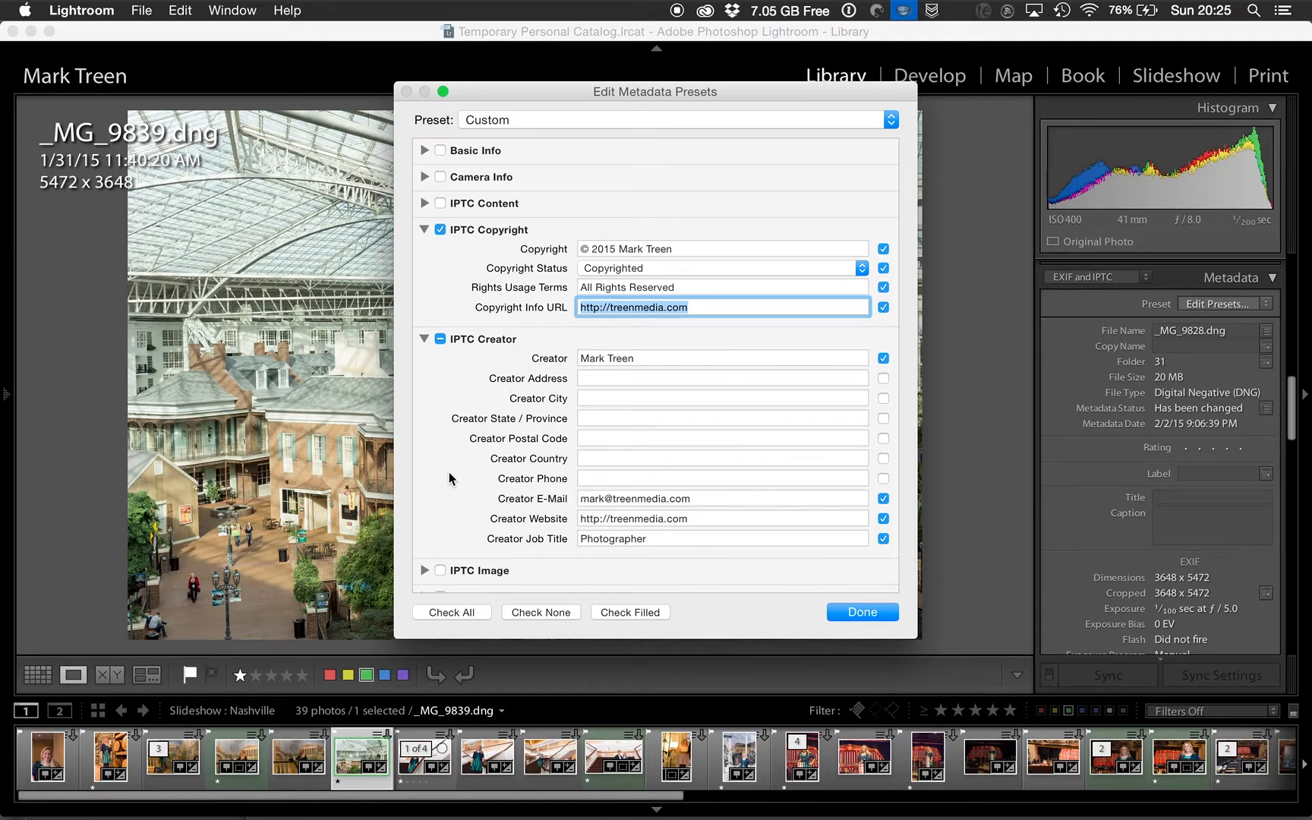
mouse_move(718, 454)
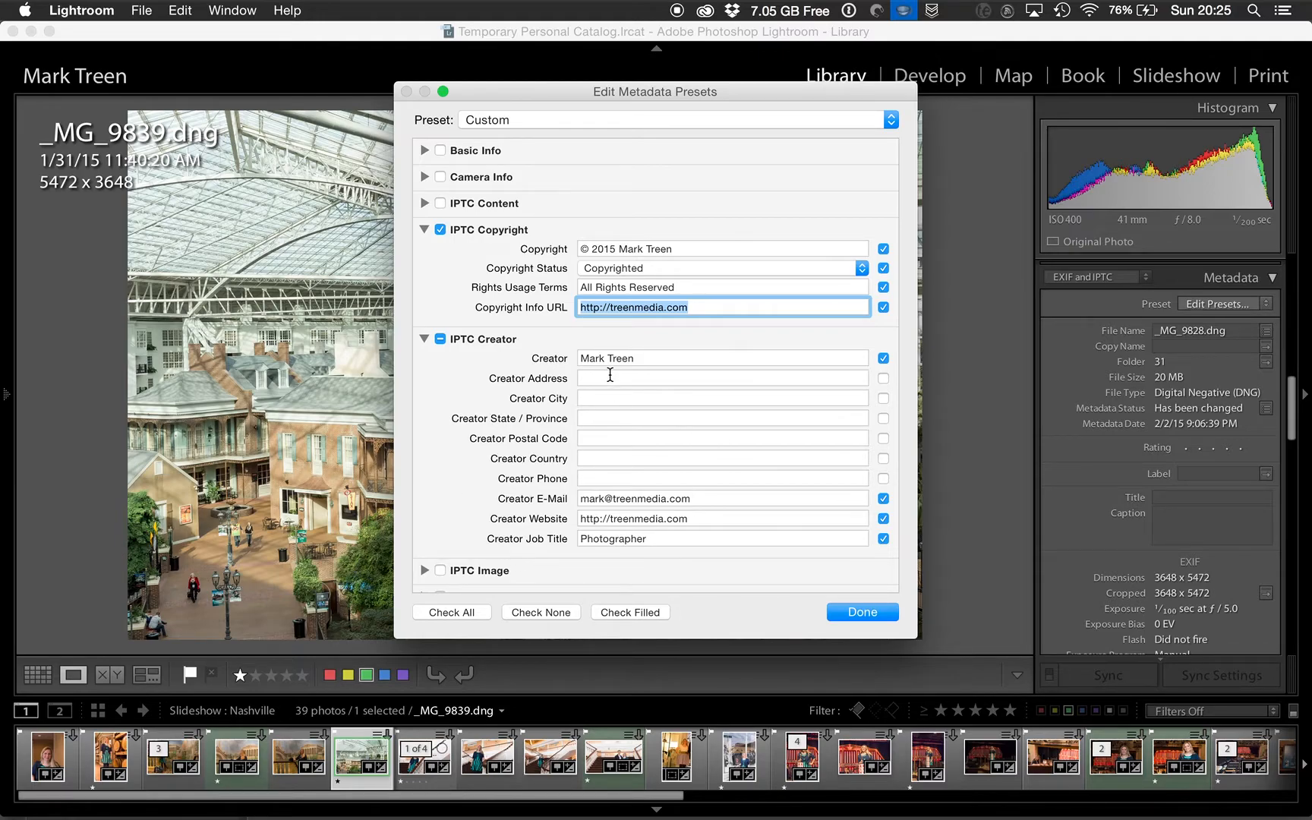
mouse_move(644, 497)
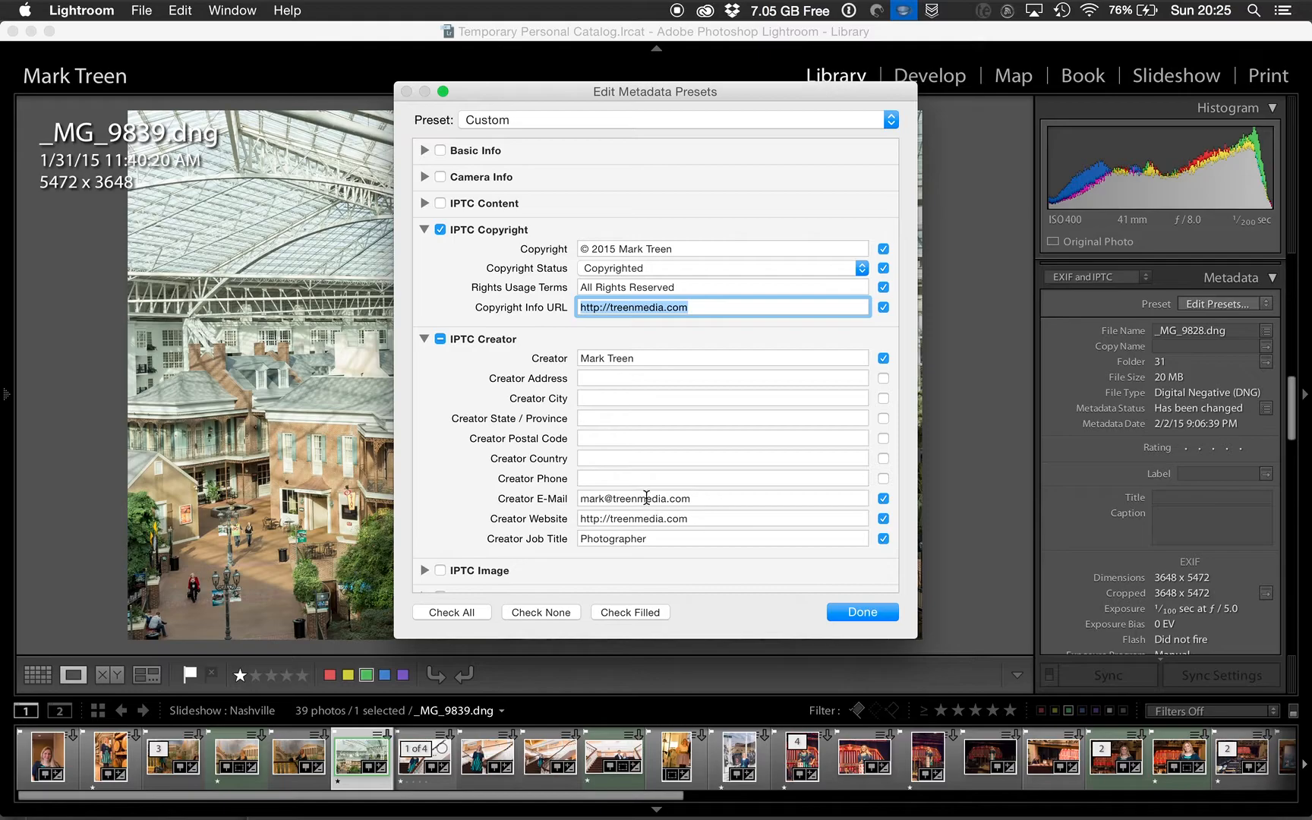
mouse_move(632, 517)
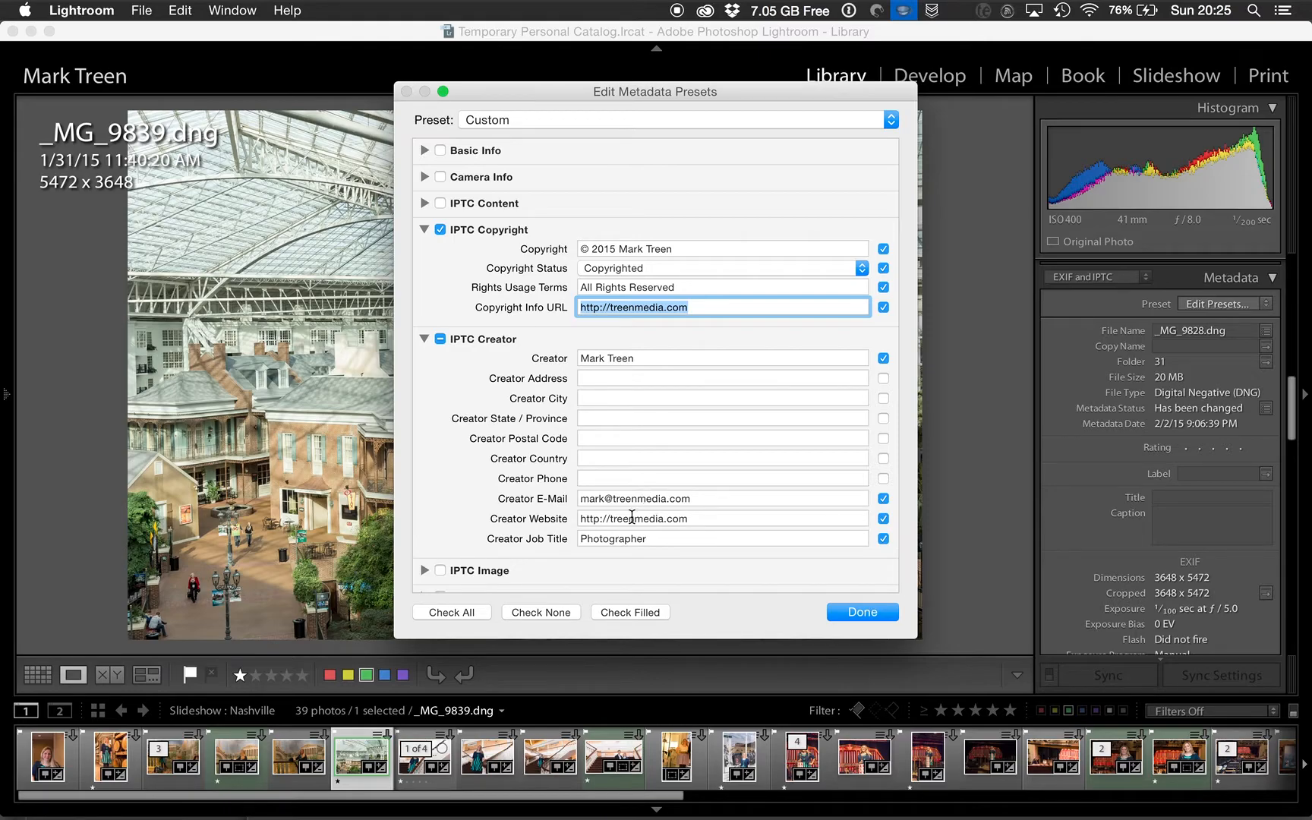
mouse_move(620, 544)
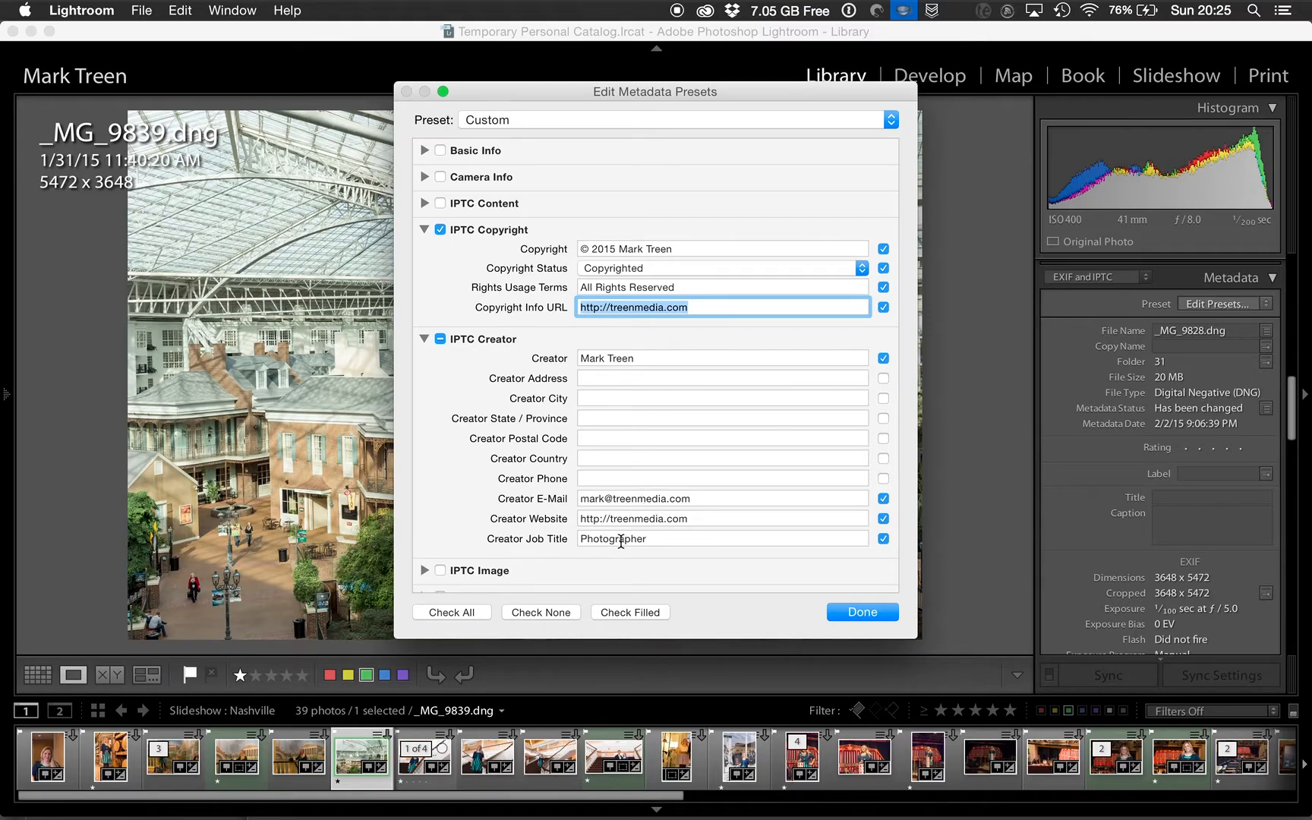
mouse_move(489, 511)
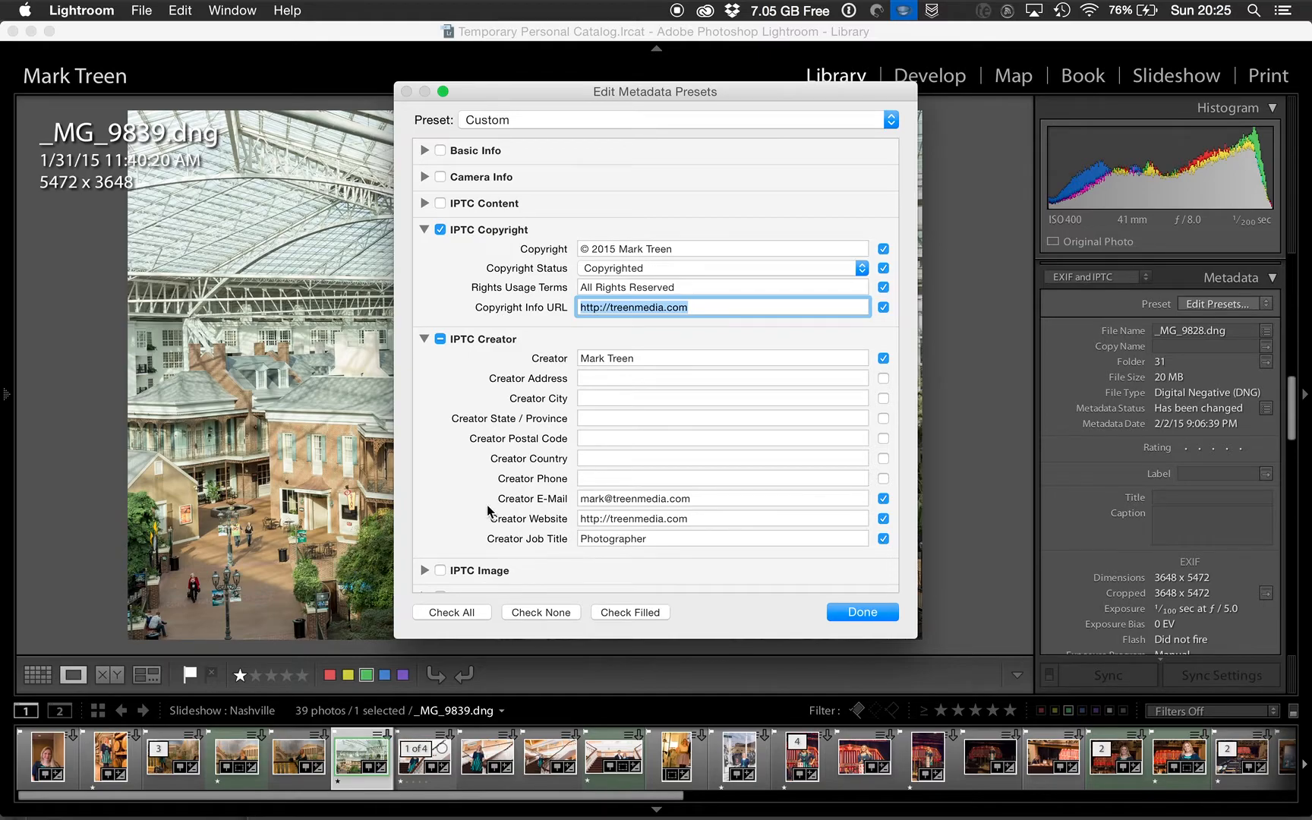
scroll(down, 3)
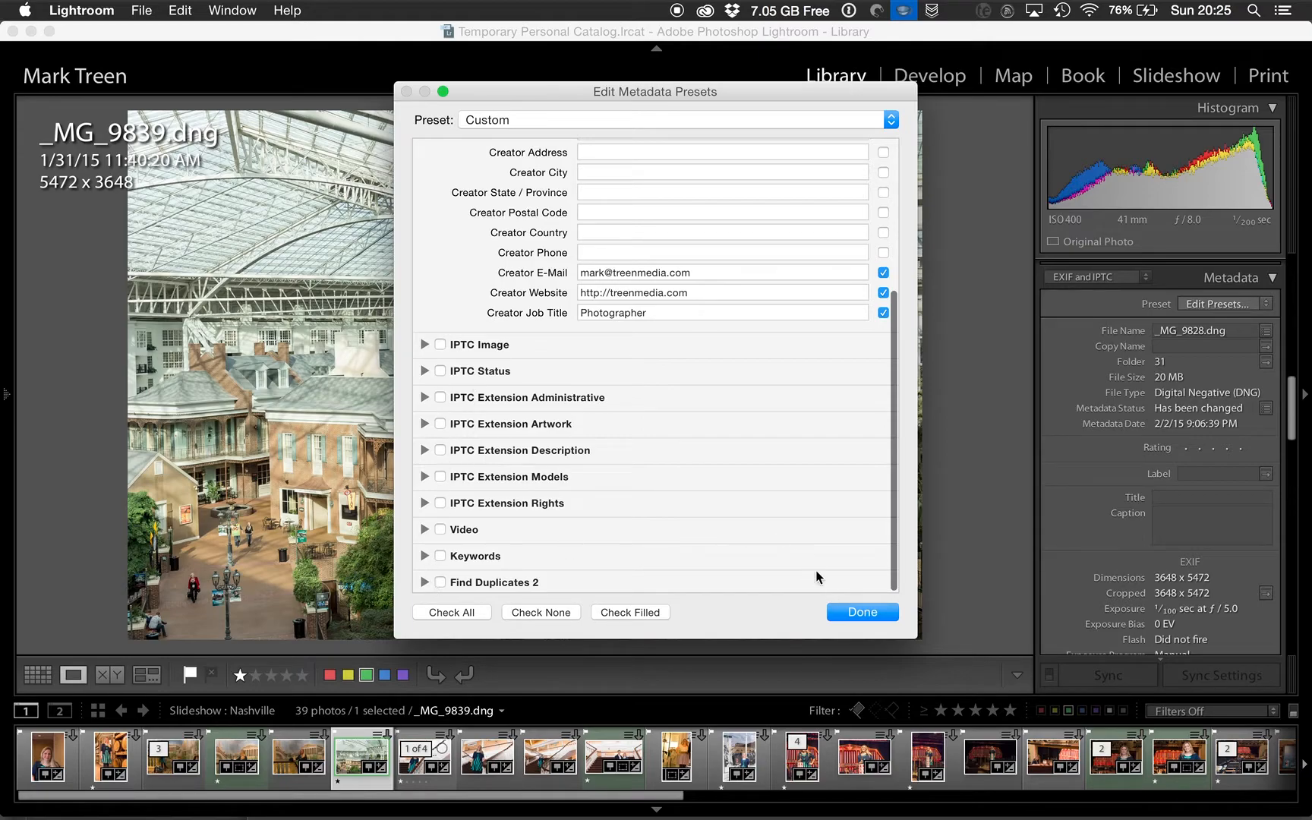
scroll(up, 3)
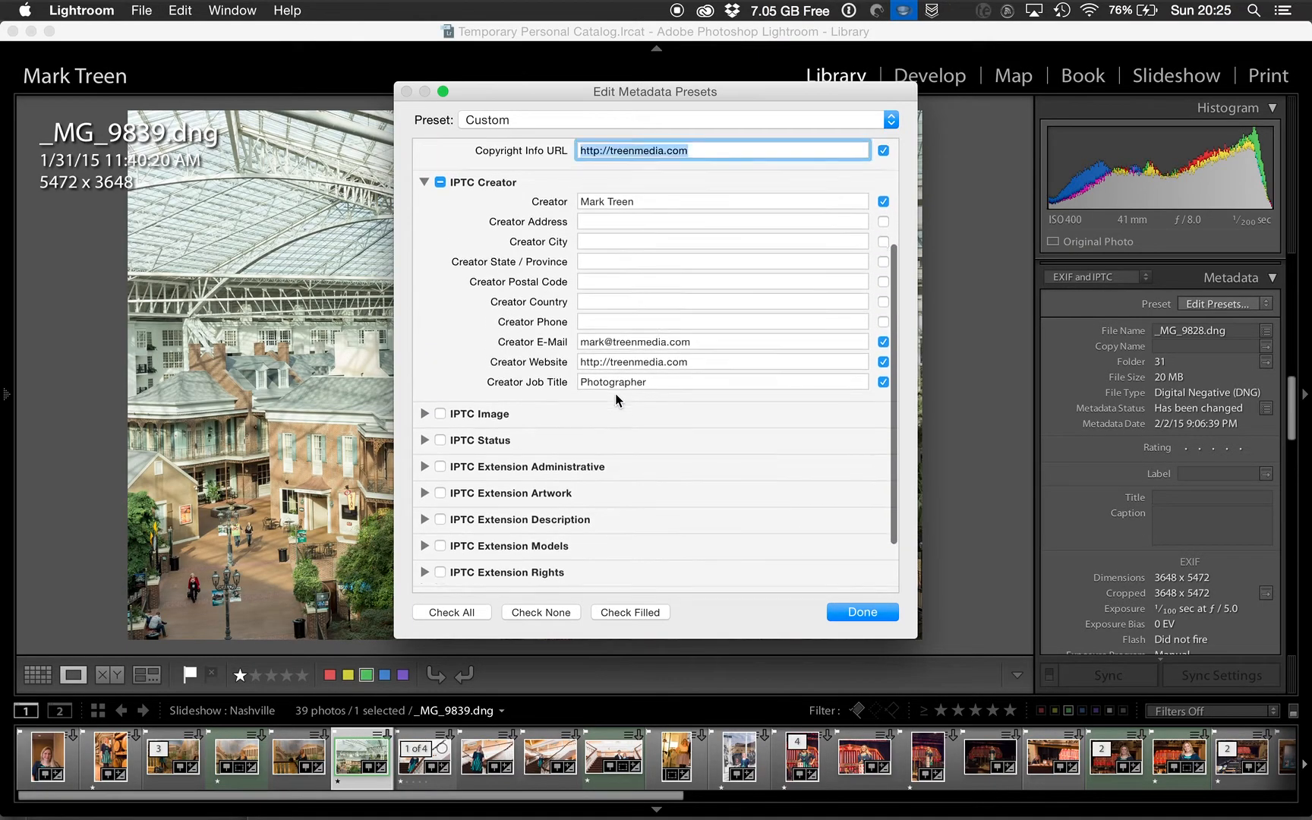
scroll(up, 3)
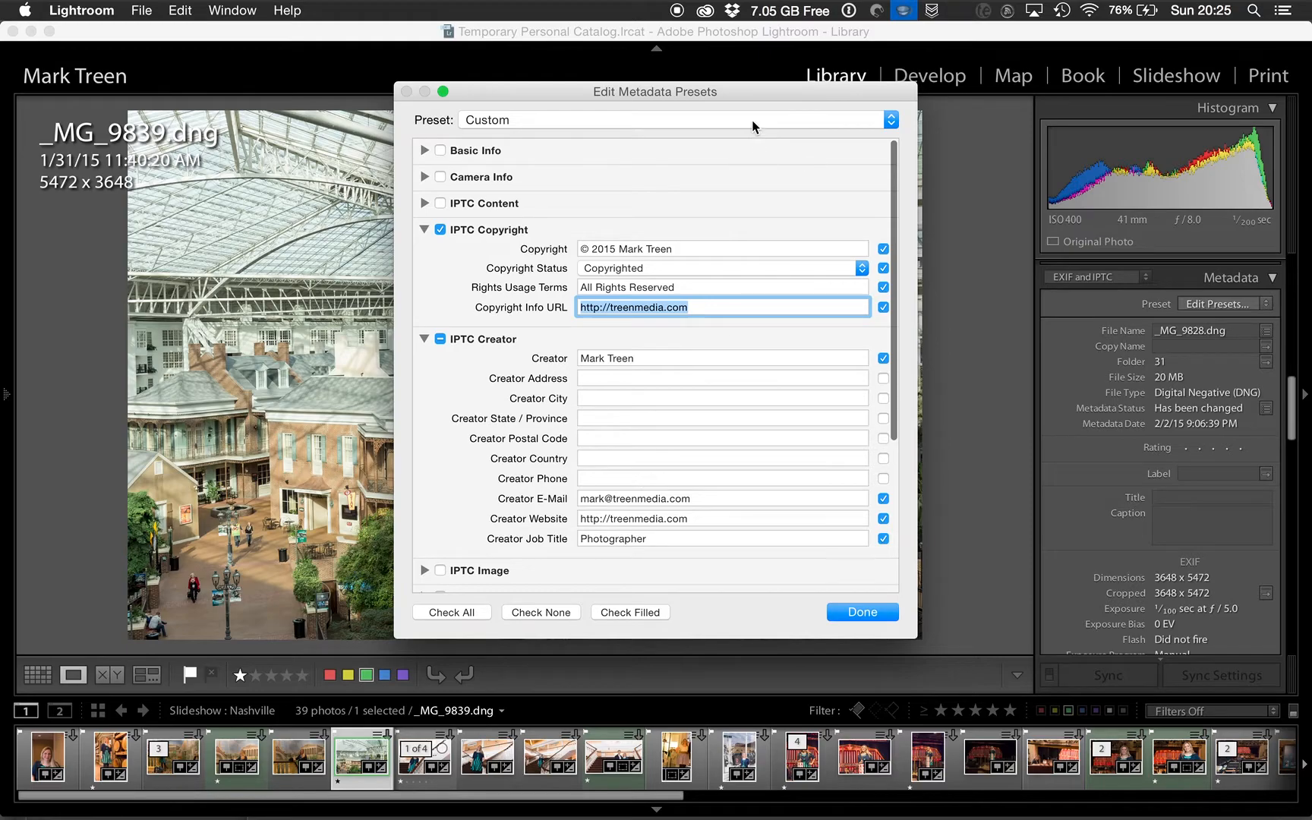
Save current settings as a new preset named '2015 Copyright' and finish editing presets.
click(890, 119)
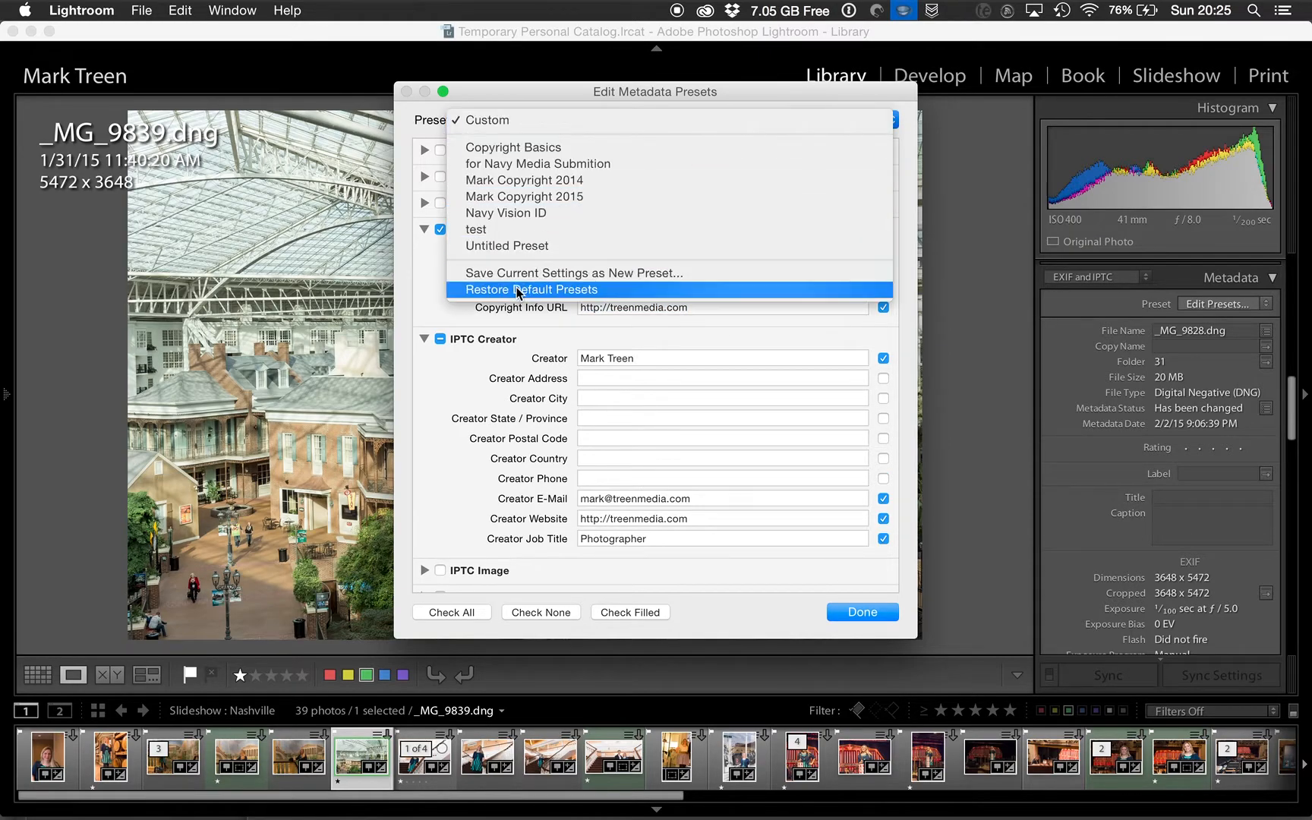
click(572, 274)
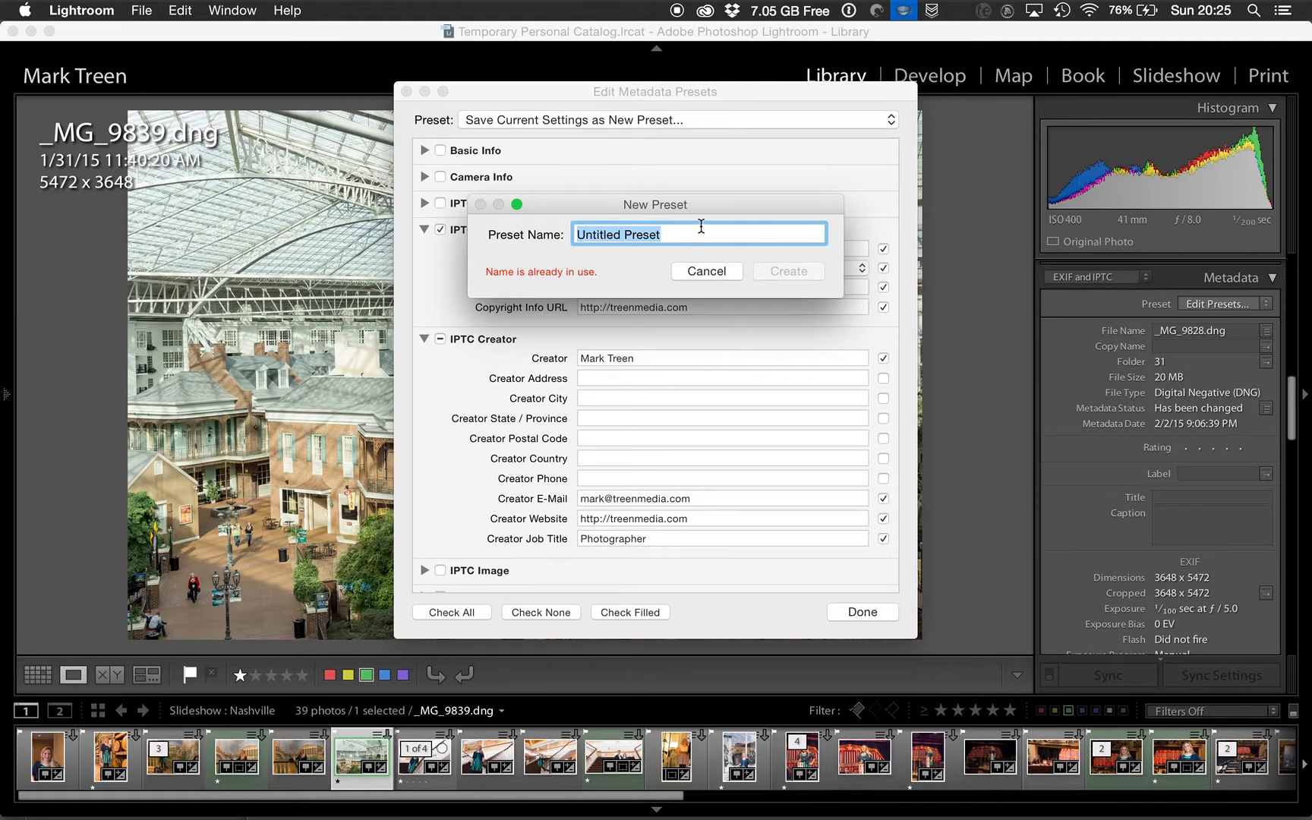
mouse_move(702, 227)
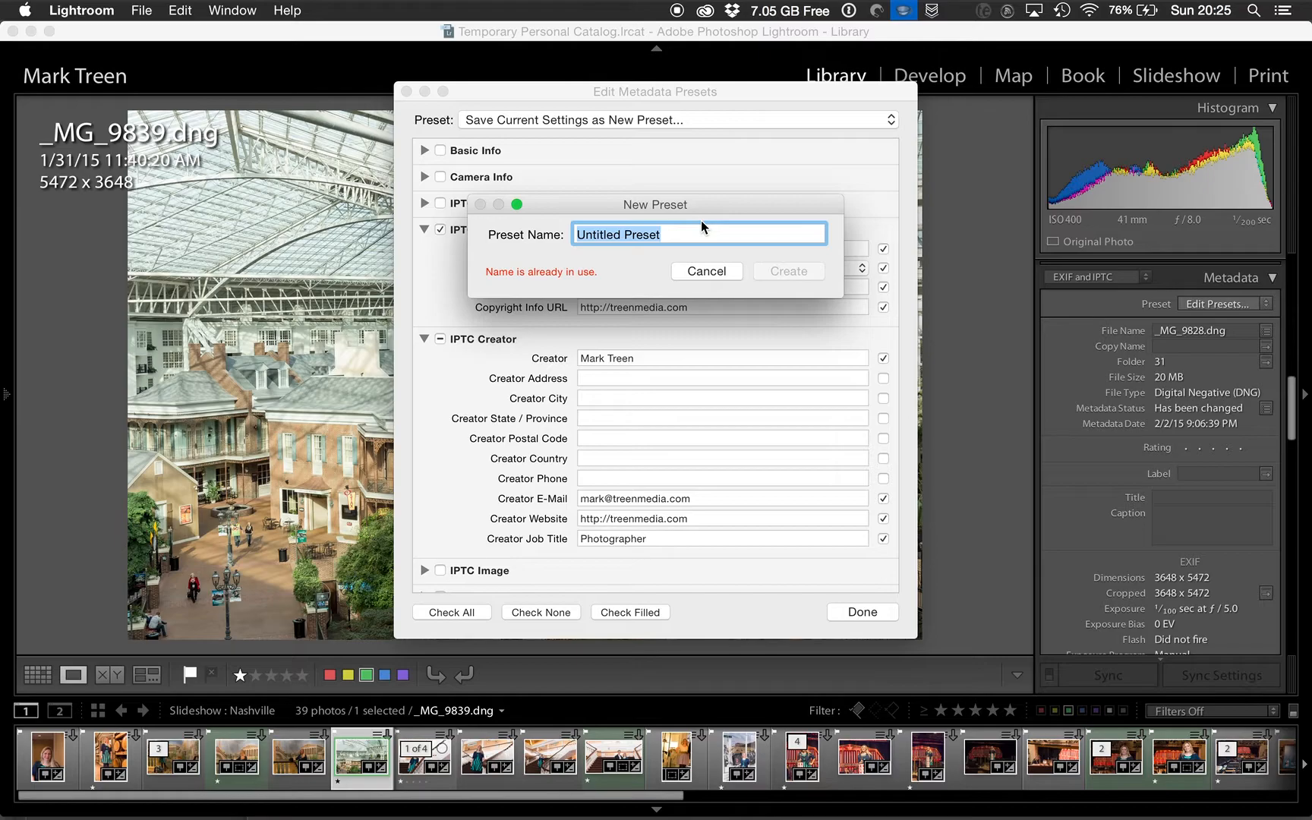
text(2015 Cop)
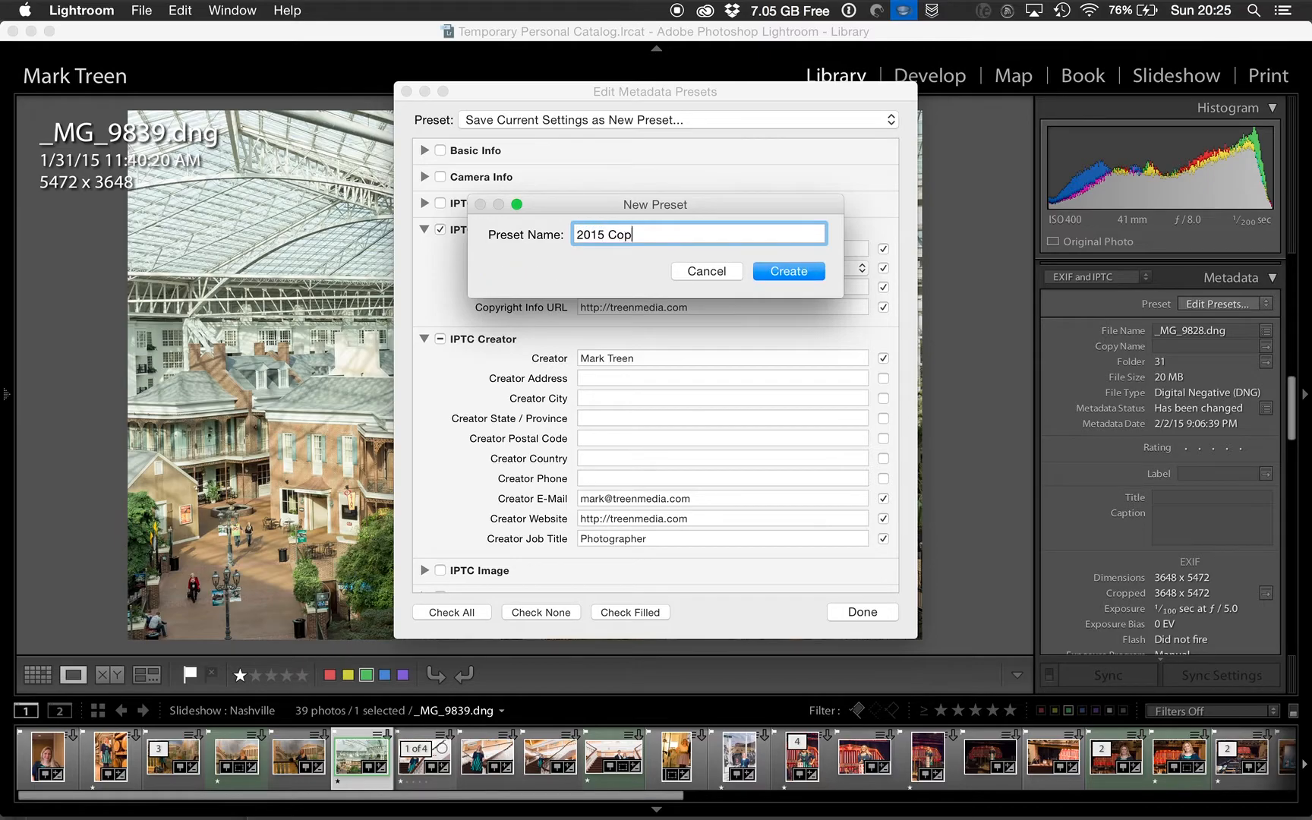
text(yright)
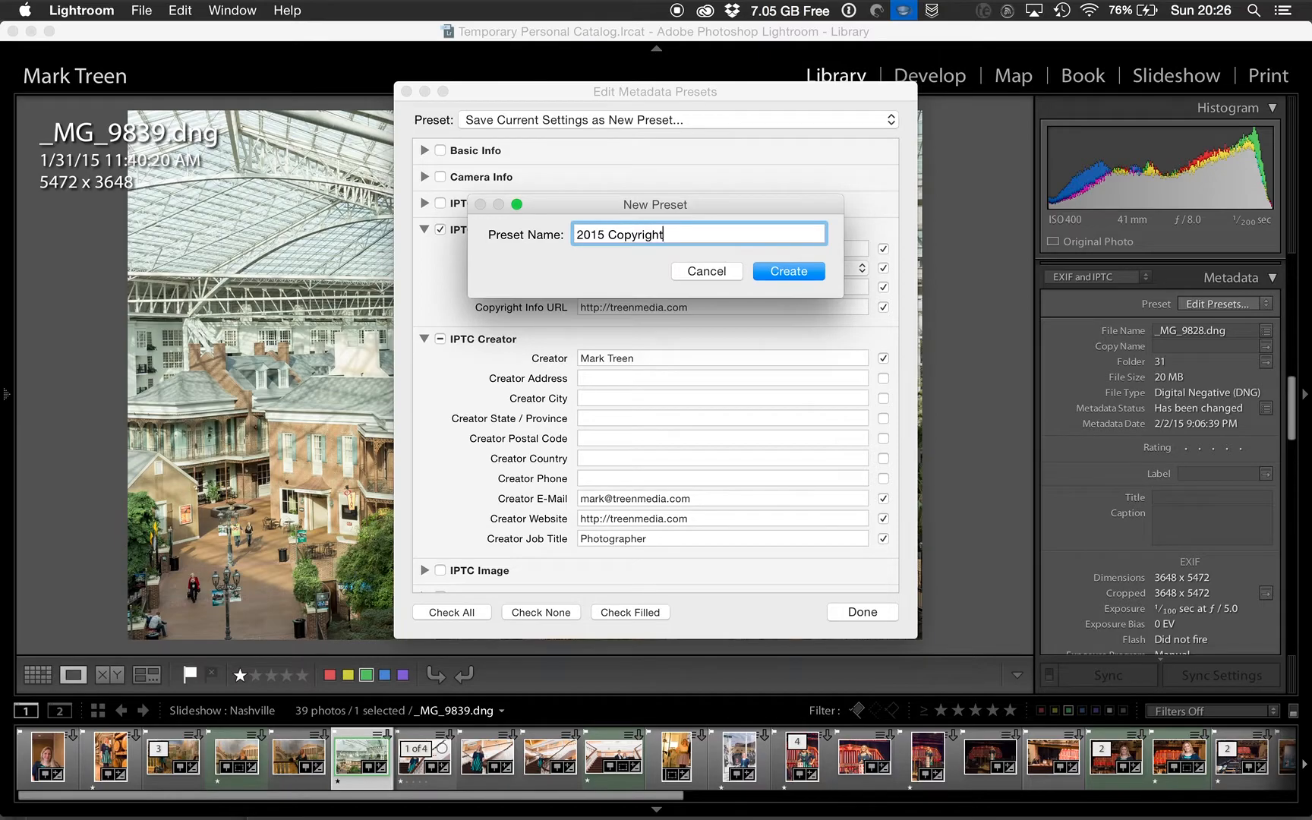
click(786, 272)
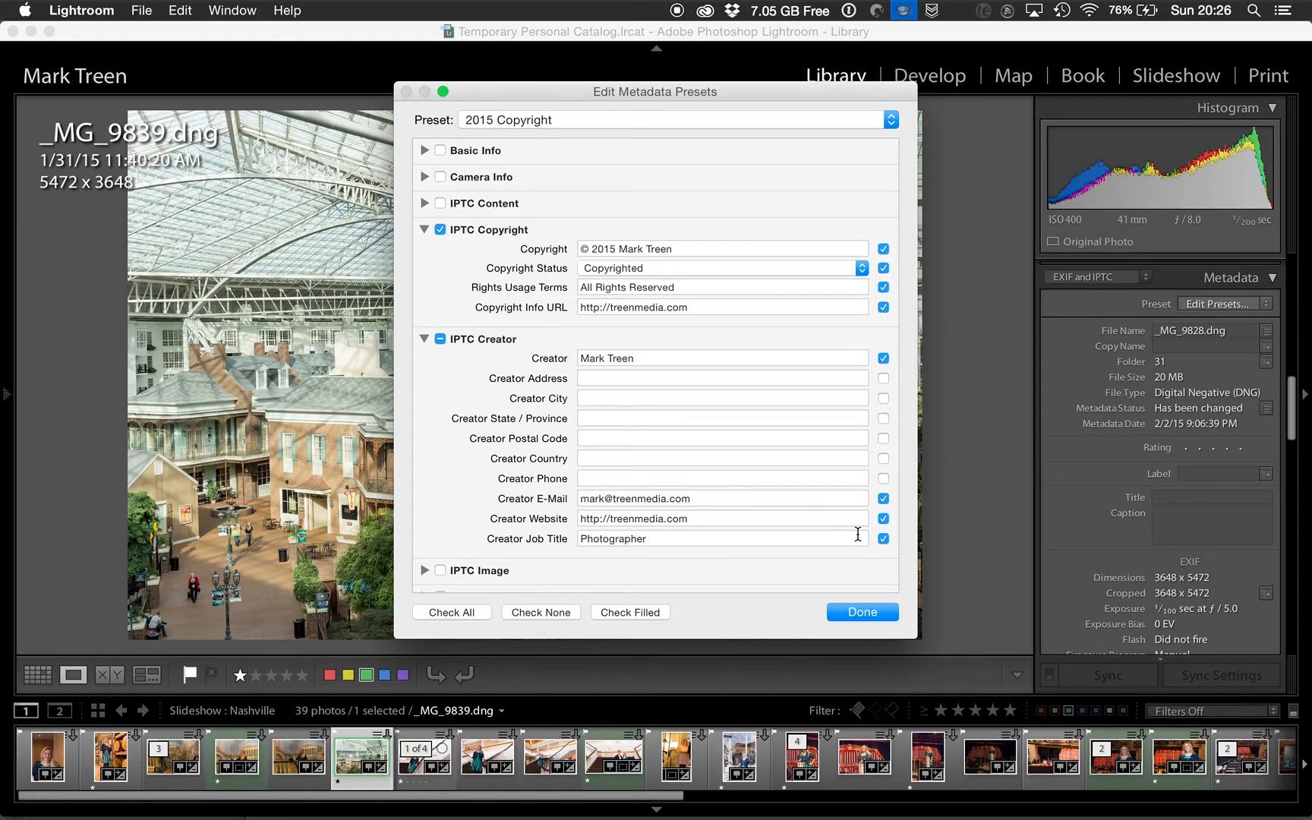
click(861, 612)
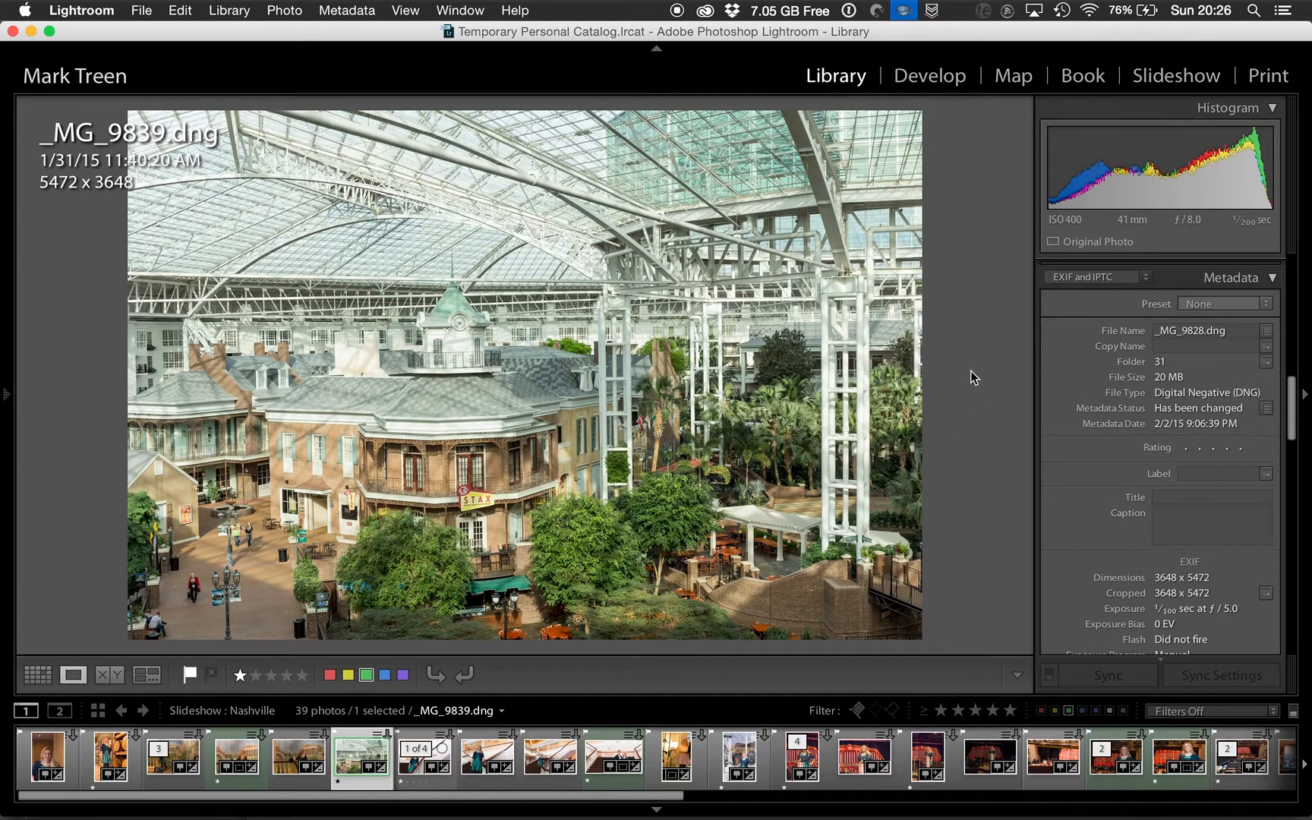
mouse_move(1146, 325)
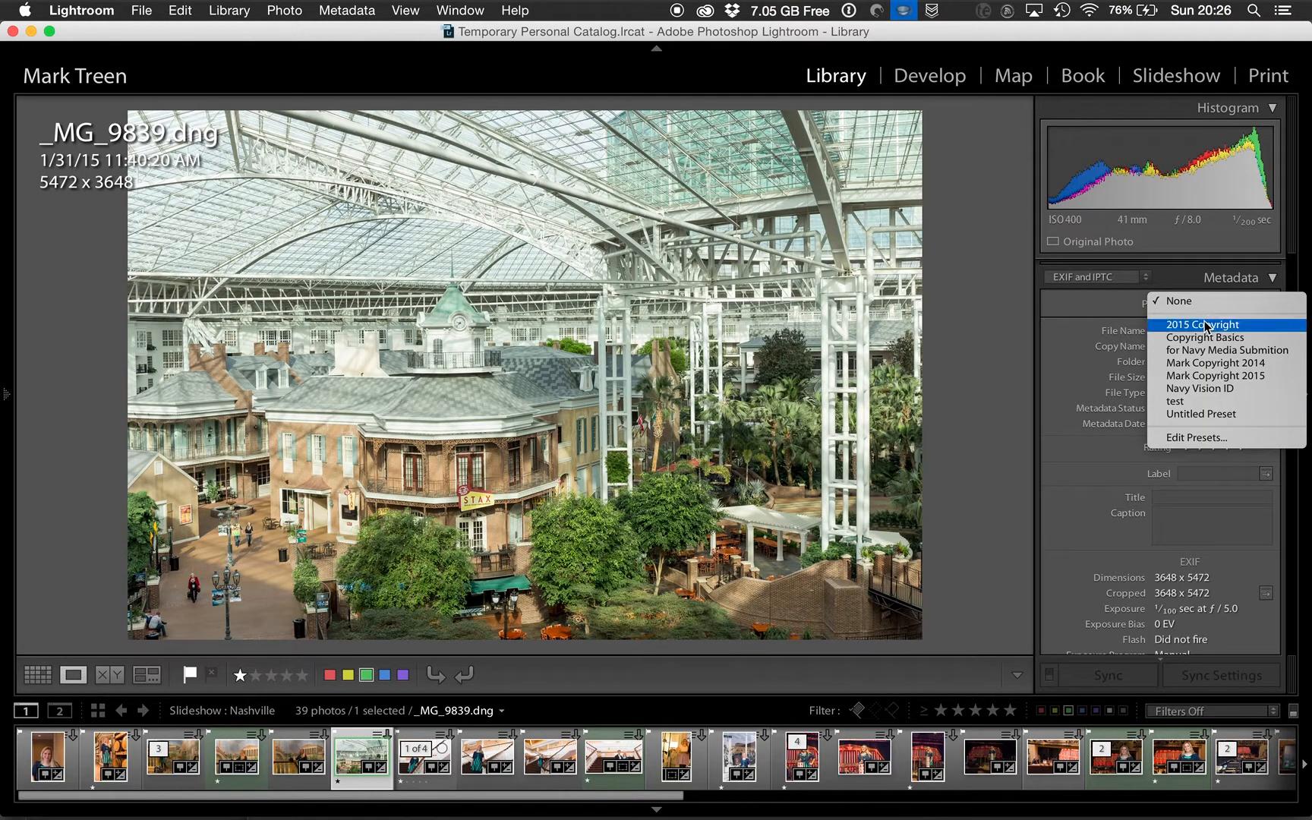
Apply the 2015 Copyright preset to the photo, expand the left panel and start Import.
click(1202, 325)
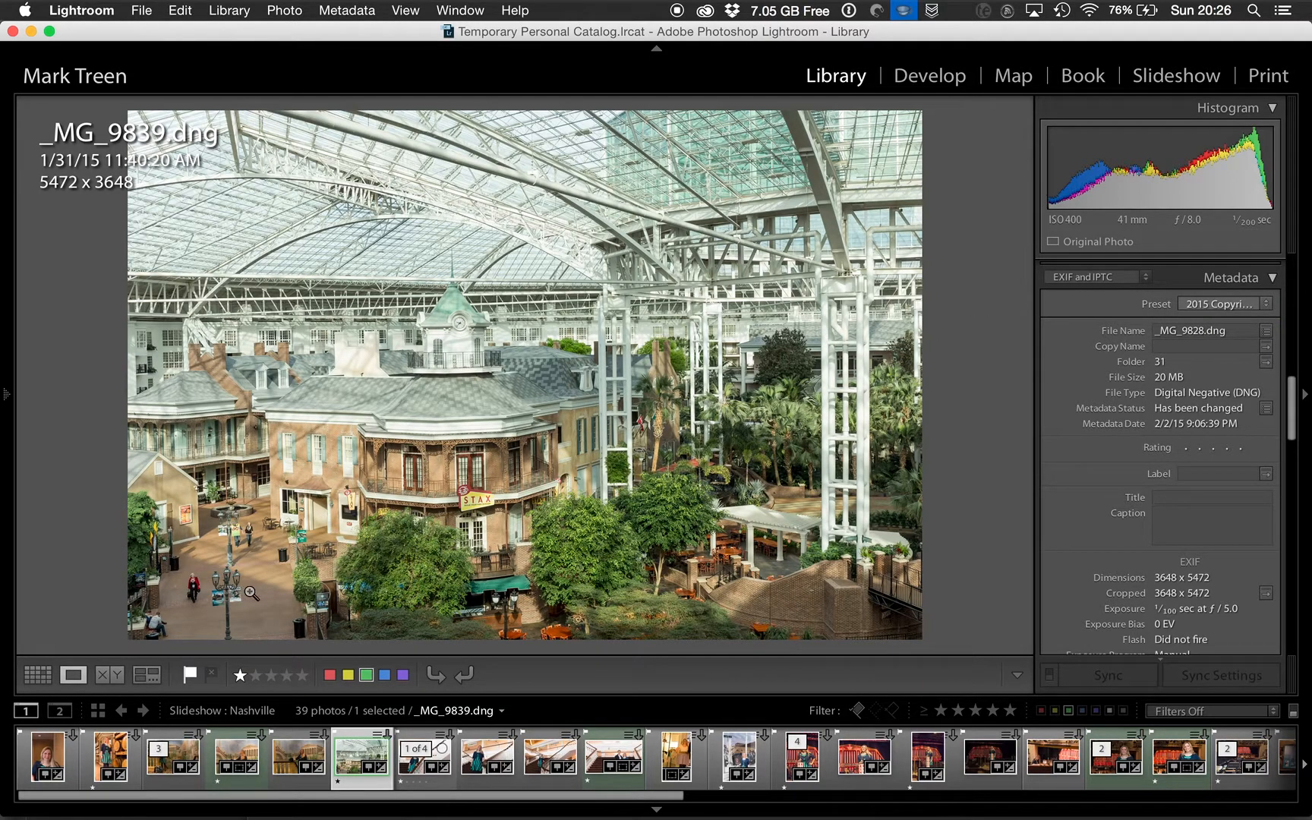
click(6, 395)
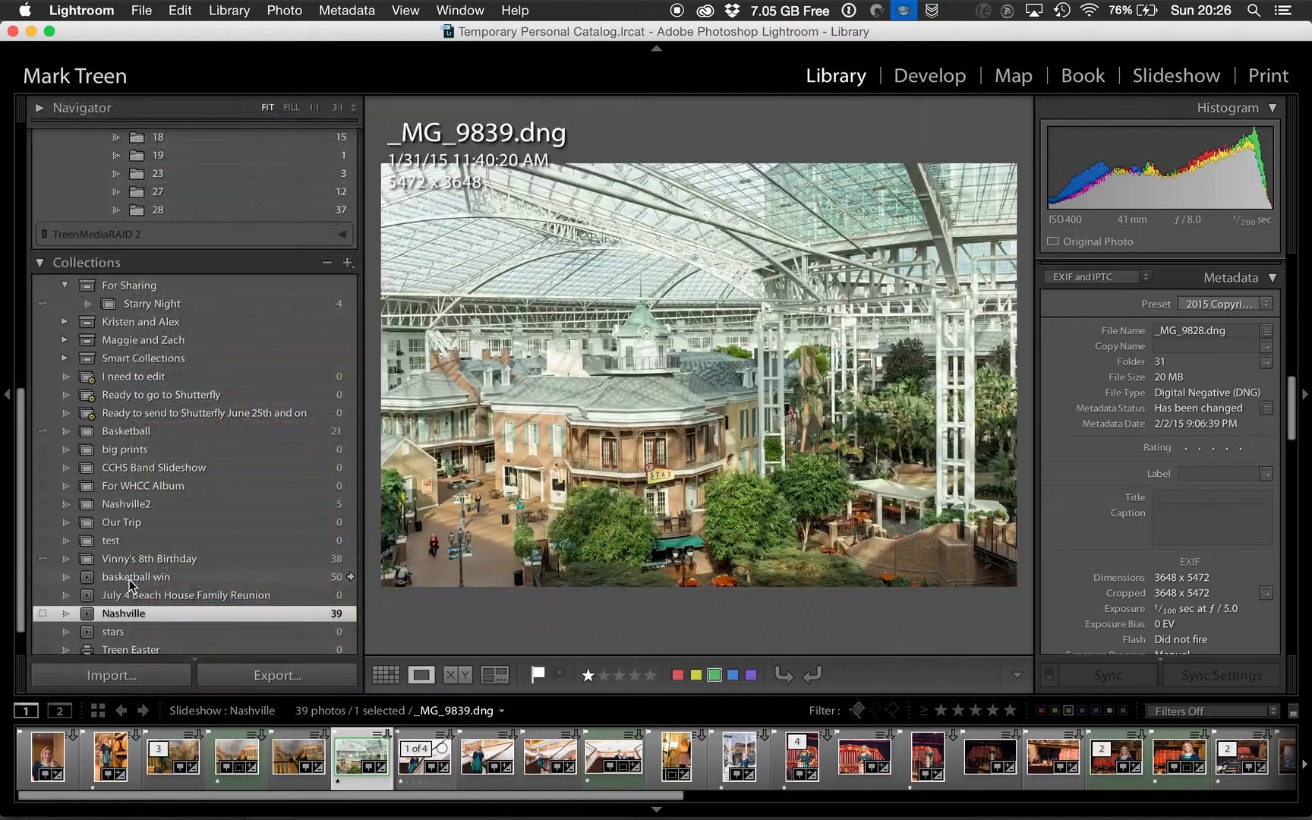
click(111, 675)
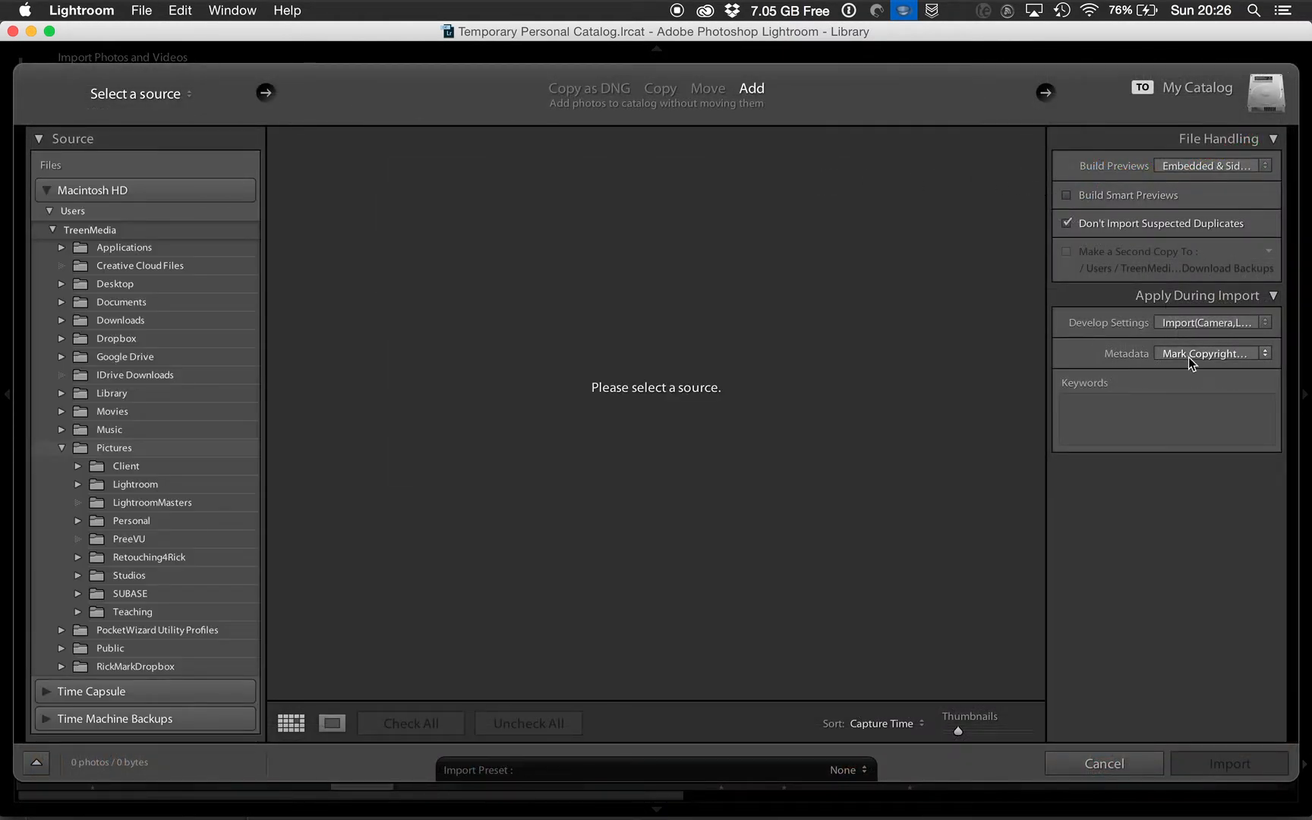
Under Apply During Import, set Metadata to the 2015 Copyright preset and confirm it.
click(1209, 354)
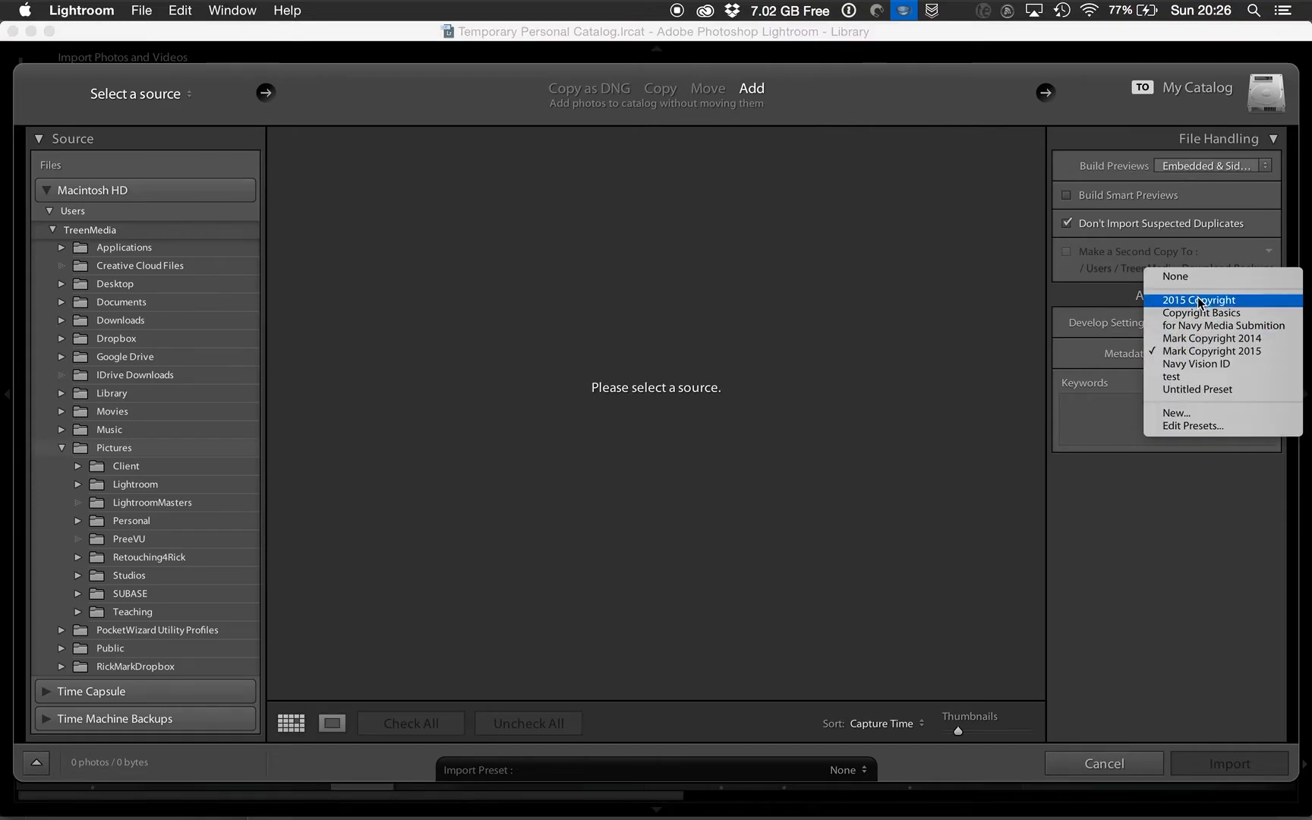
click(1200, 299)
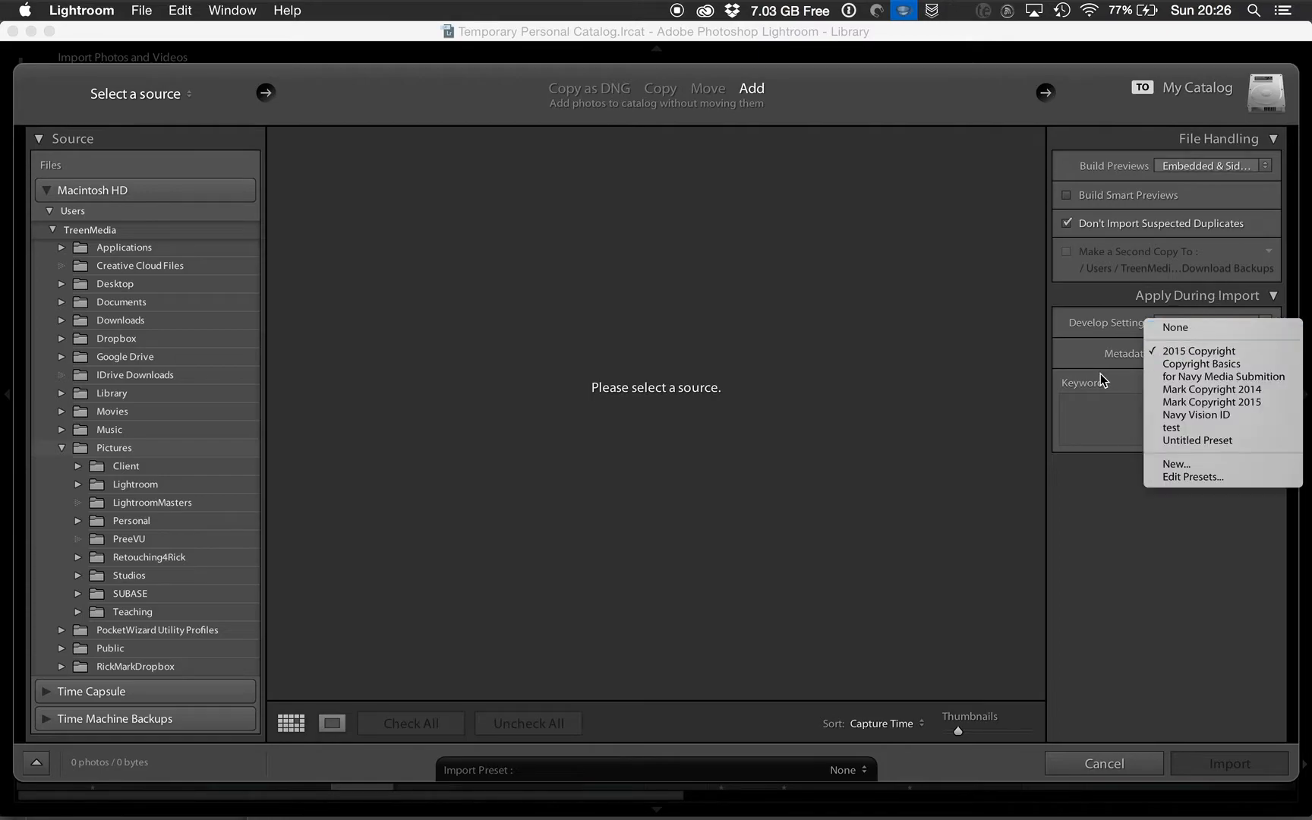
mouse_move(1085, 362)
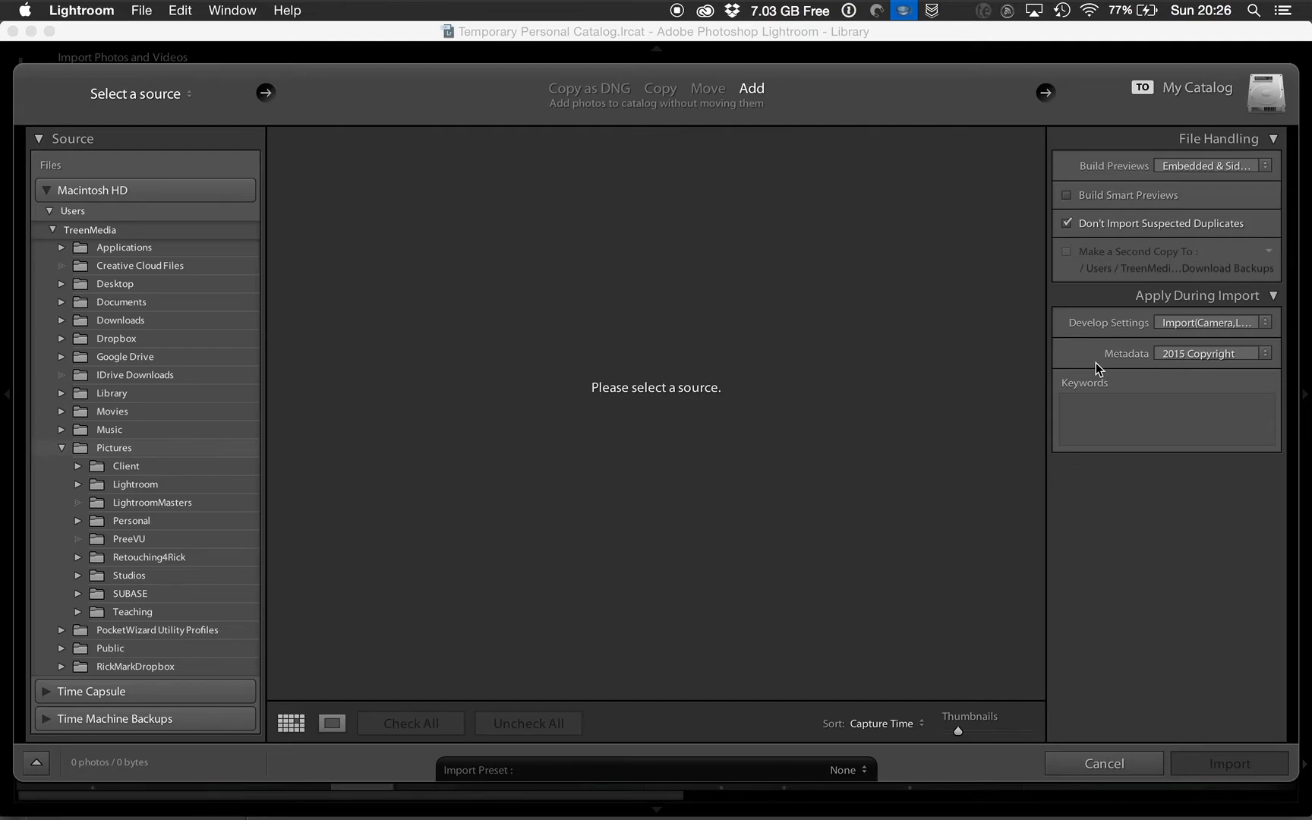
mouse_move(1175, 360)
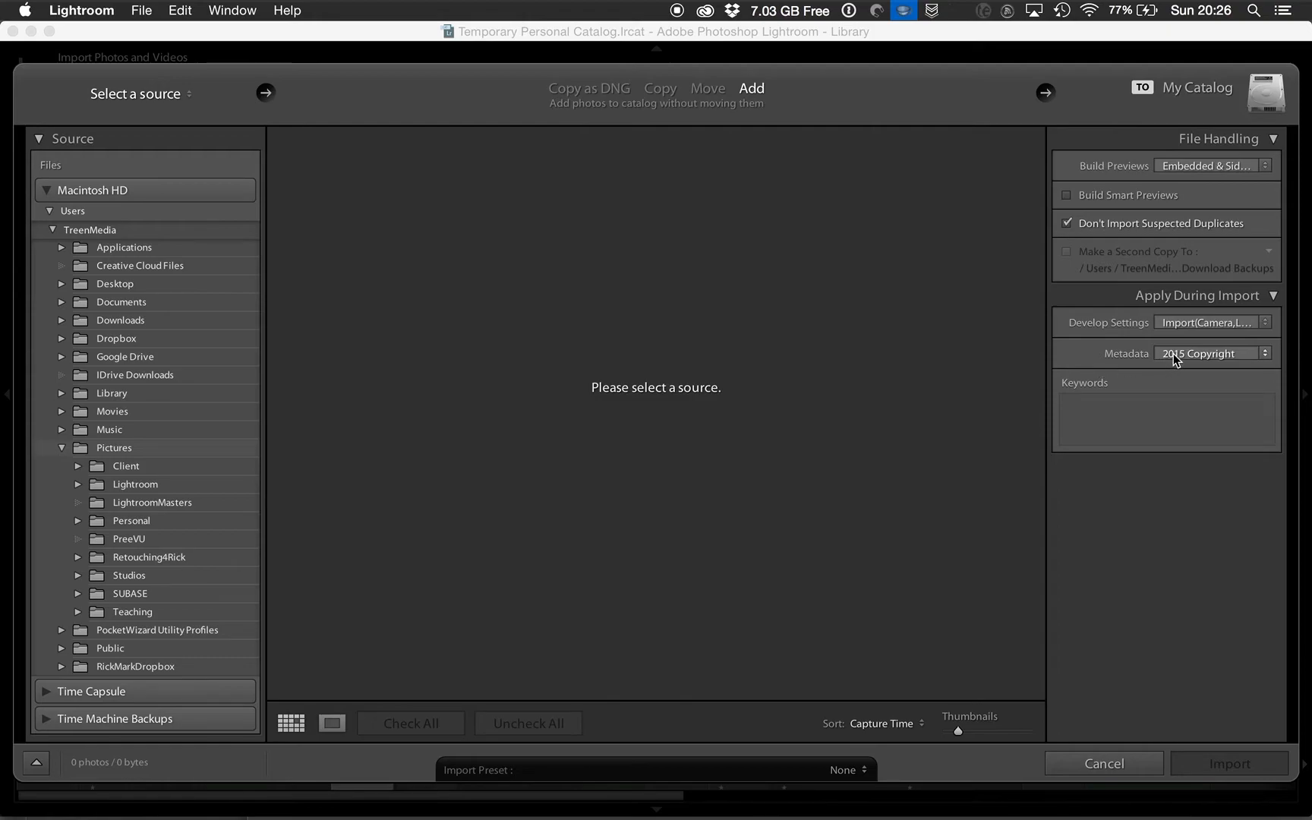
click(1212, 353)
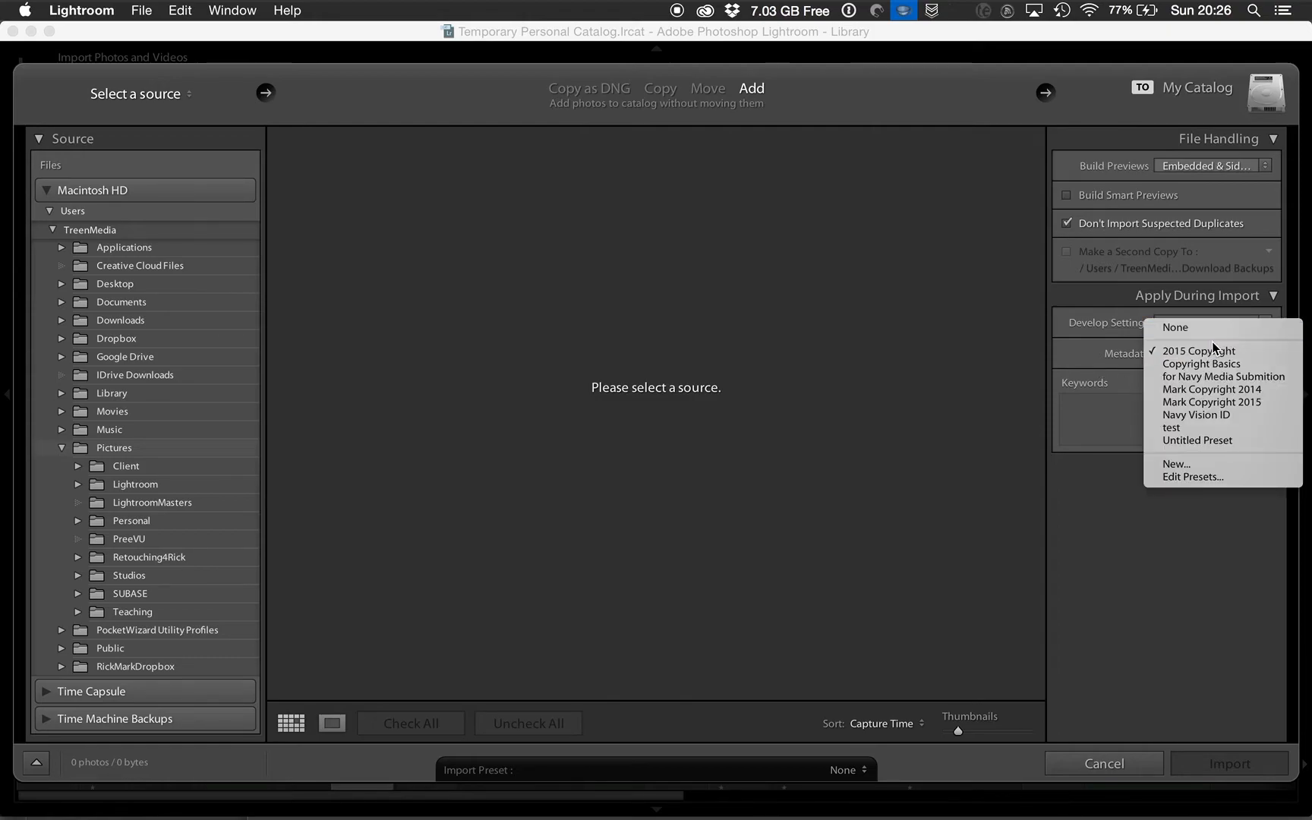